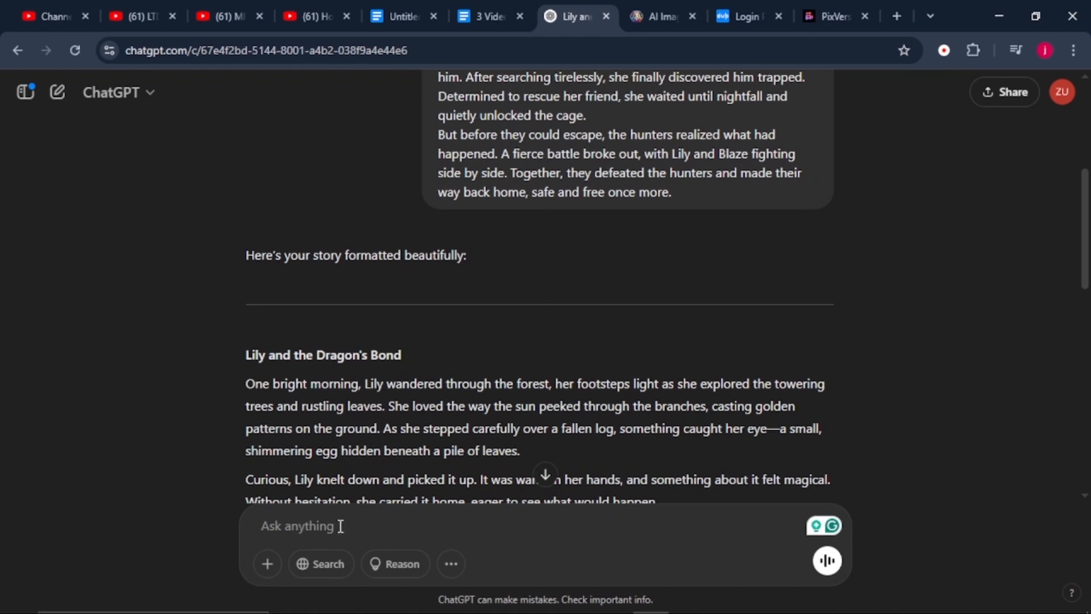
- Ask ChatGPT to divide the Lily and Blaze story into 30 scenes and review the reply
{"action": "type", "text": "Now divide the story into 30 scenes"}
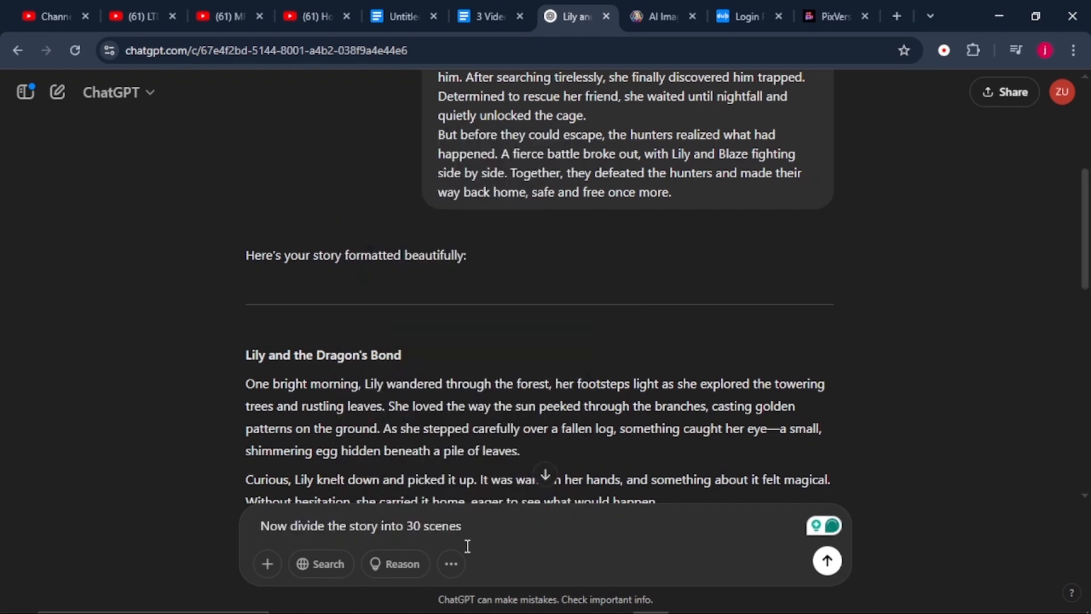
{"action": "left_click", "coordinate": [827, 561]}
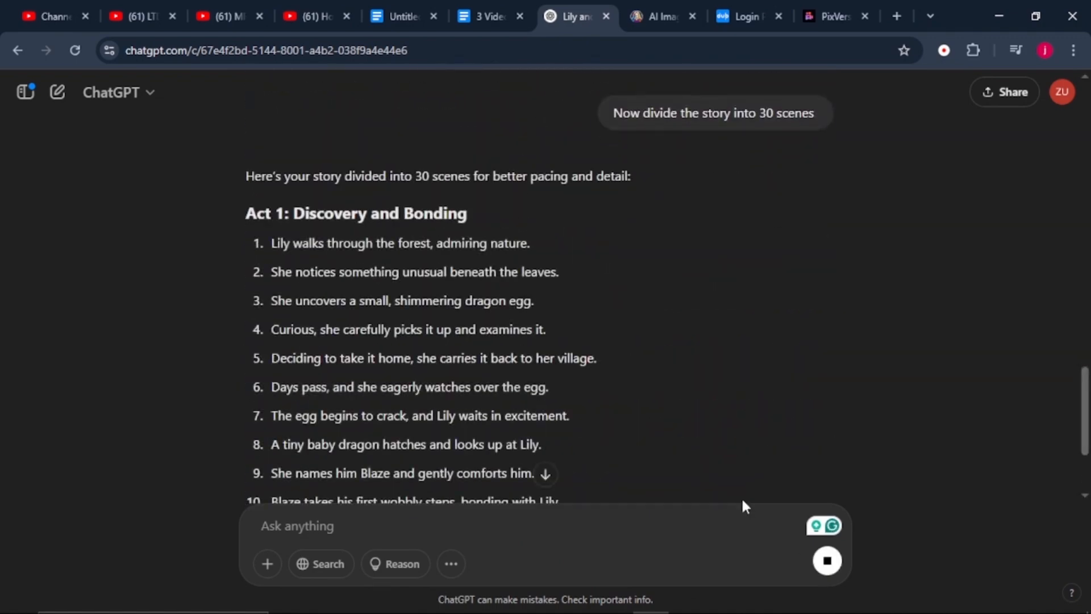
{"action": "scroll", "scroll_direction": "down", "scroll_amount": 3}
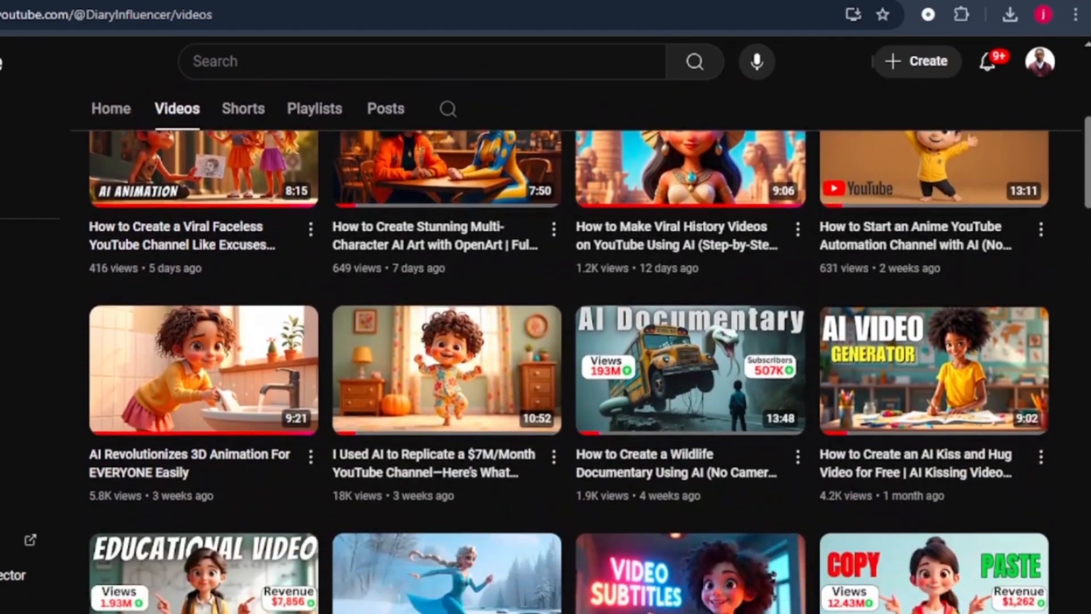
{"action": "scroll", "scroll_direction": "down", "scroll_amount": 3}
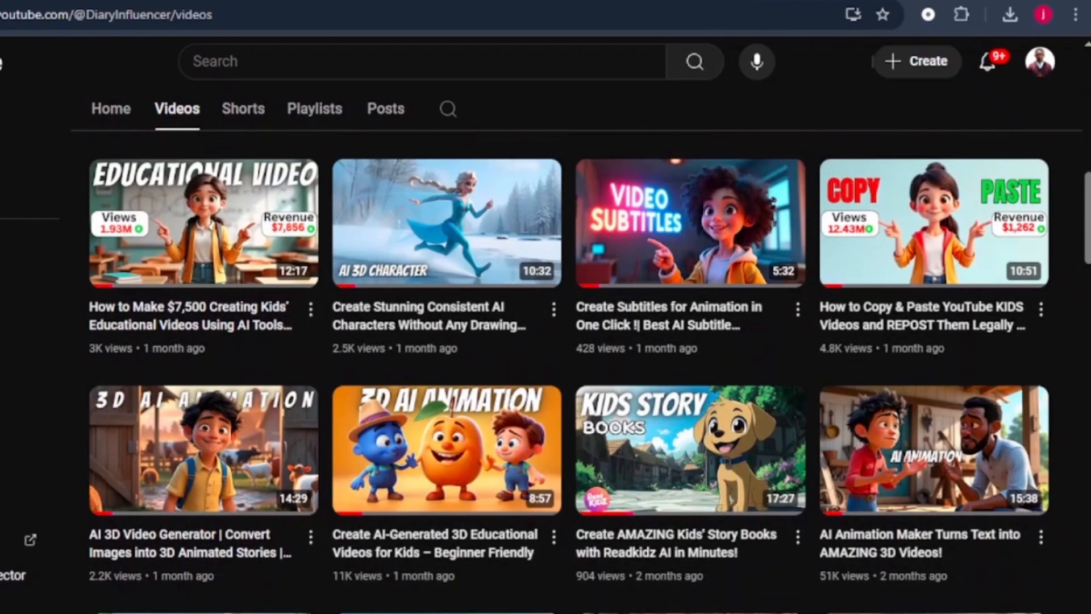
{"action": "scroll", "scroll_direction": "down", "scroll_amount": 3}
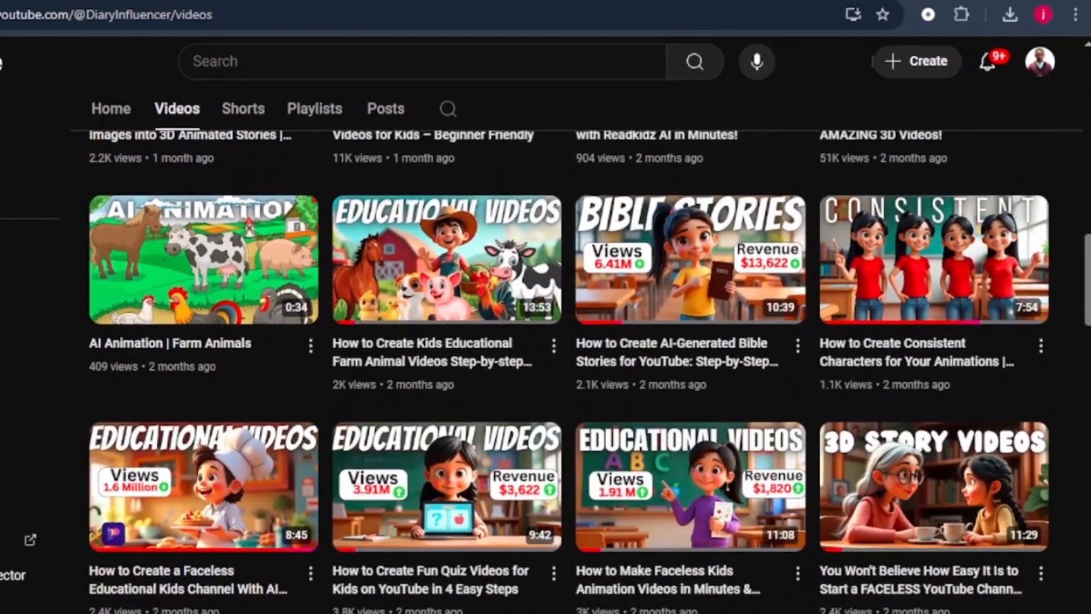
{"action": "scroll", "scroll_direction": "down", "scroll_amount": 3}
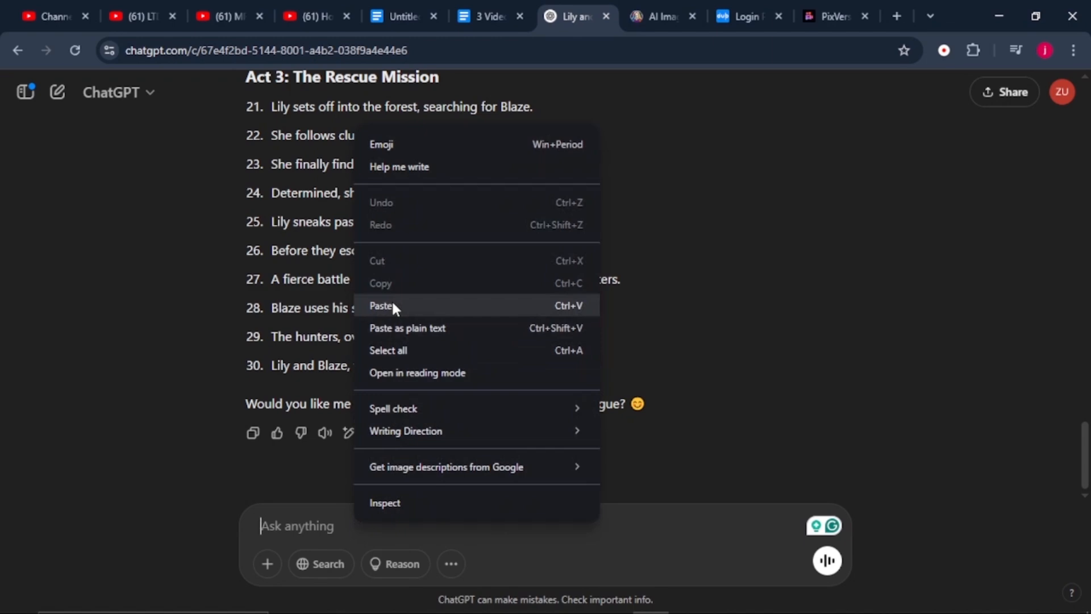
- Paste and send the request for detailed, consistent image prompts for every scene
{"action": "left_click", "coordinate": [381, 306]}
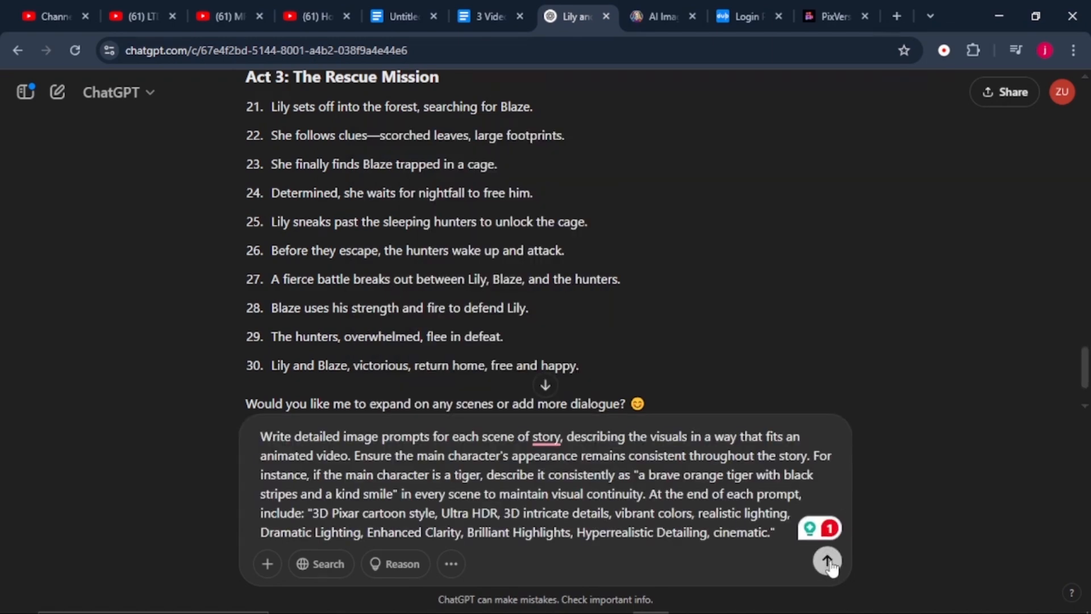
{"action": "left_click", "coordinate": [828, 562]}
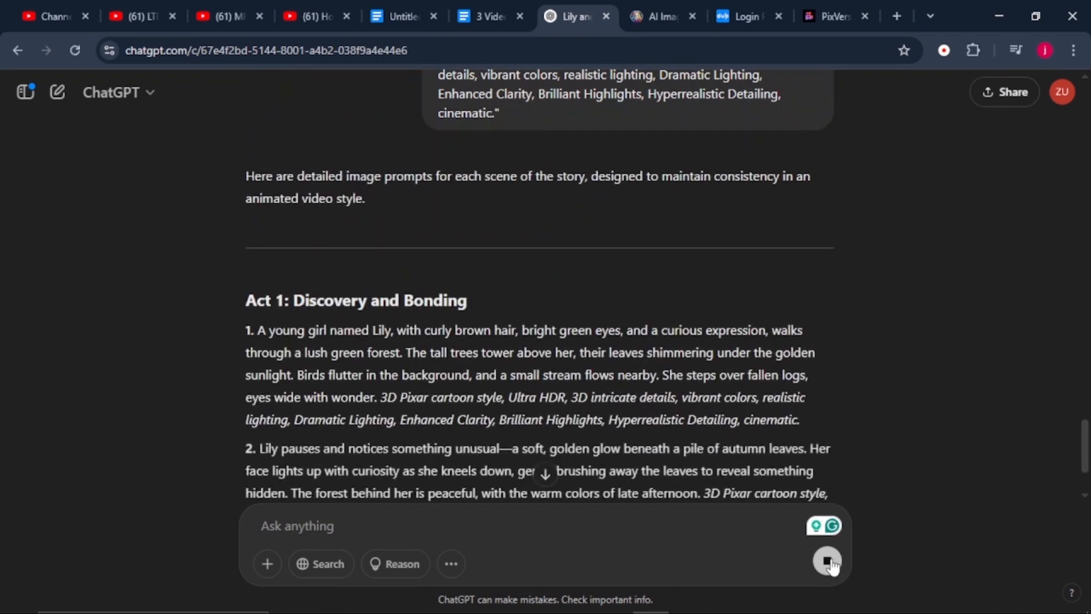
{"action": "left_click", "coordinate": [827, 563]}
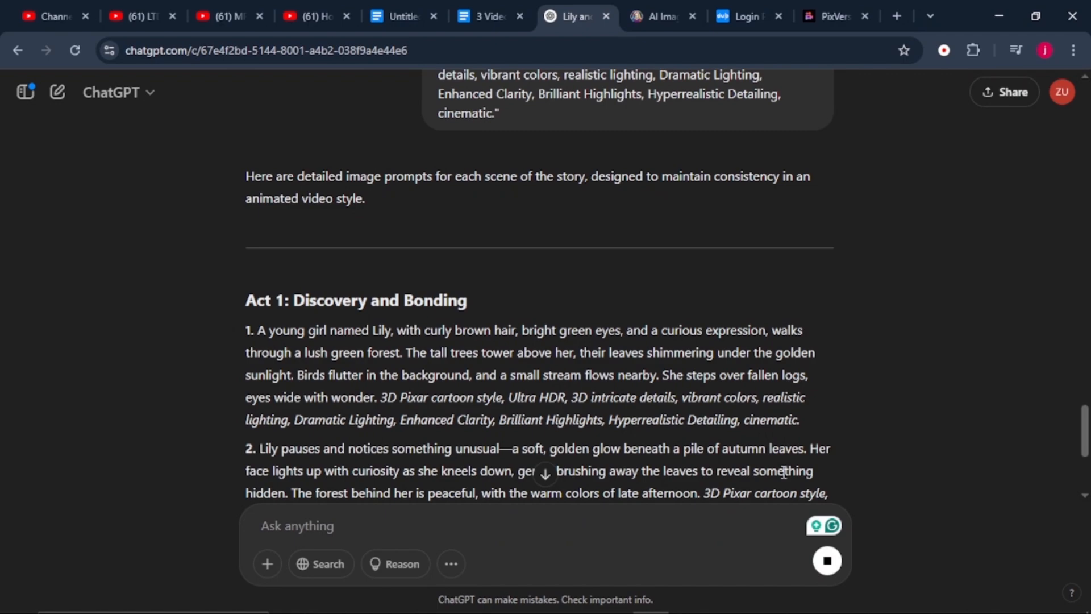
- Review the generated 3D Pixar-style scene prompts, then move to the Leonardo.Ai site
{"action": "scroll", "scroll_direction": "down", "scroll_amount": 3}
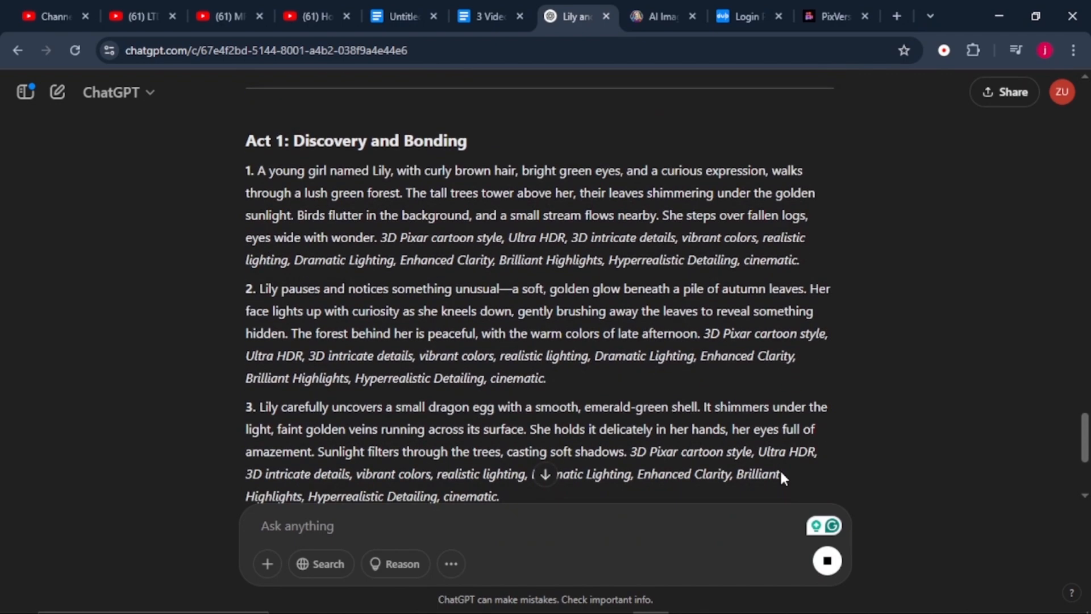
{"action": "scroll", "scroll_direction": "down", "scroll_amount": 3}
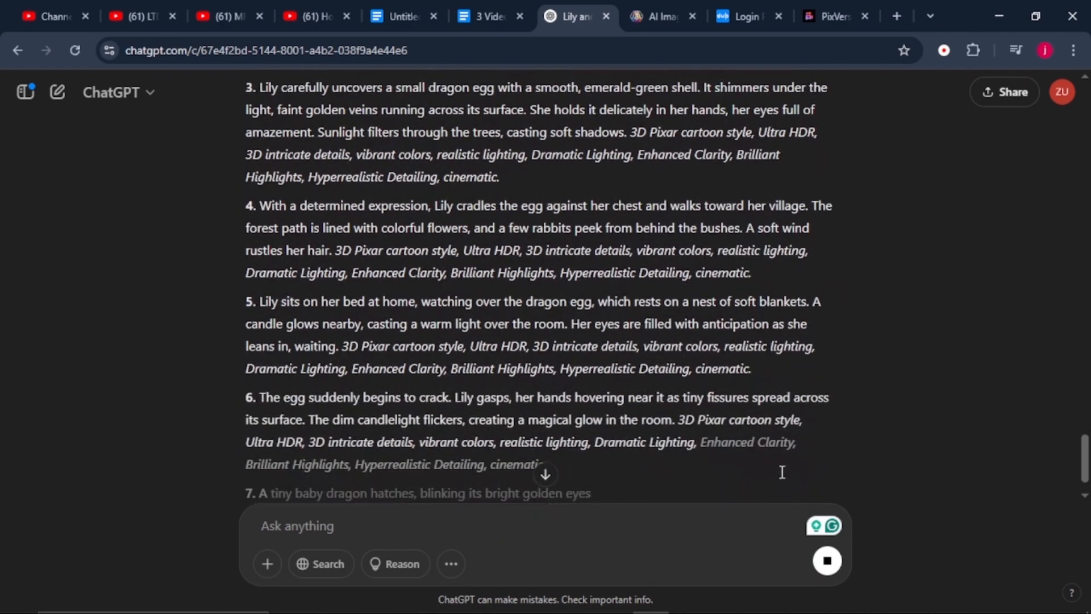
{"action": "scroll", "scroll_direction": "down", "scroll_amount": 3}
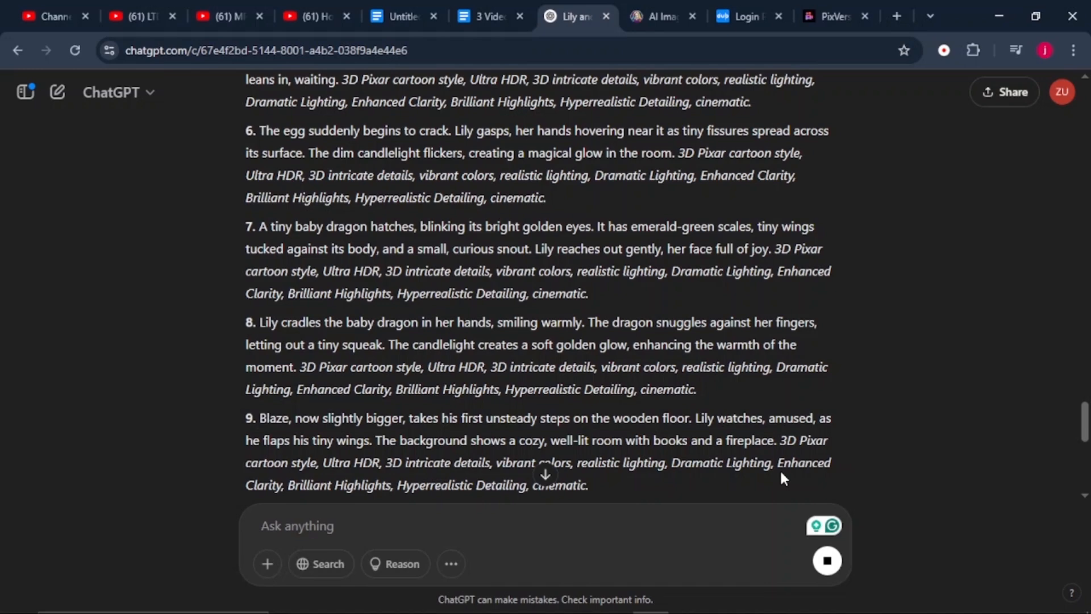
{"action": "scroll", "scroll_direction": "down", "scroll_amount": 3}
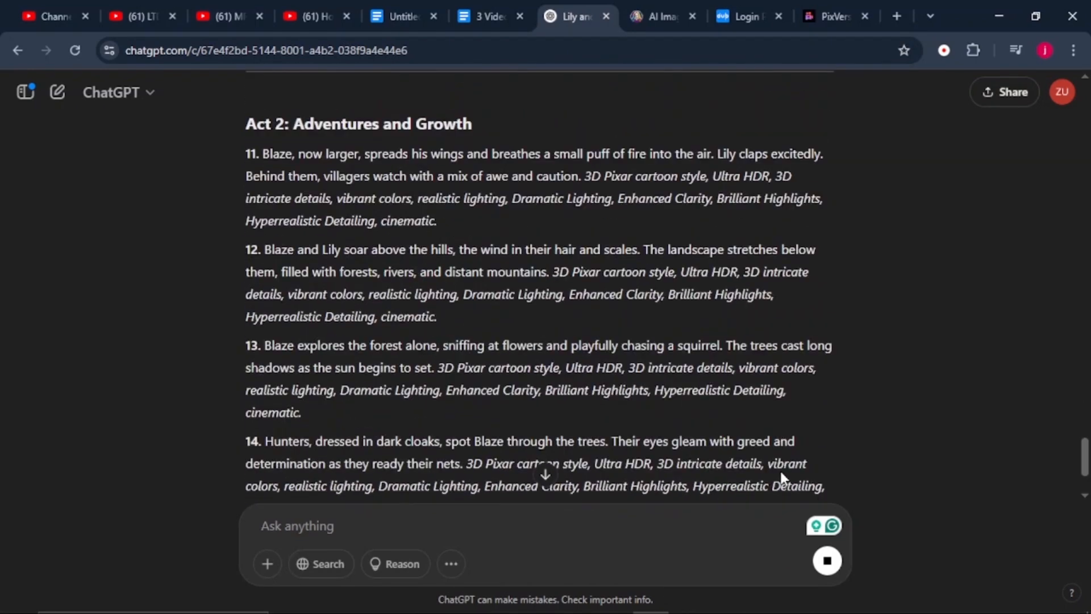
{"action": "left_click", "coordinate": [661, 16]}
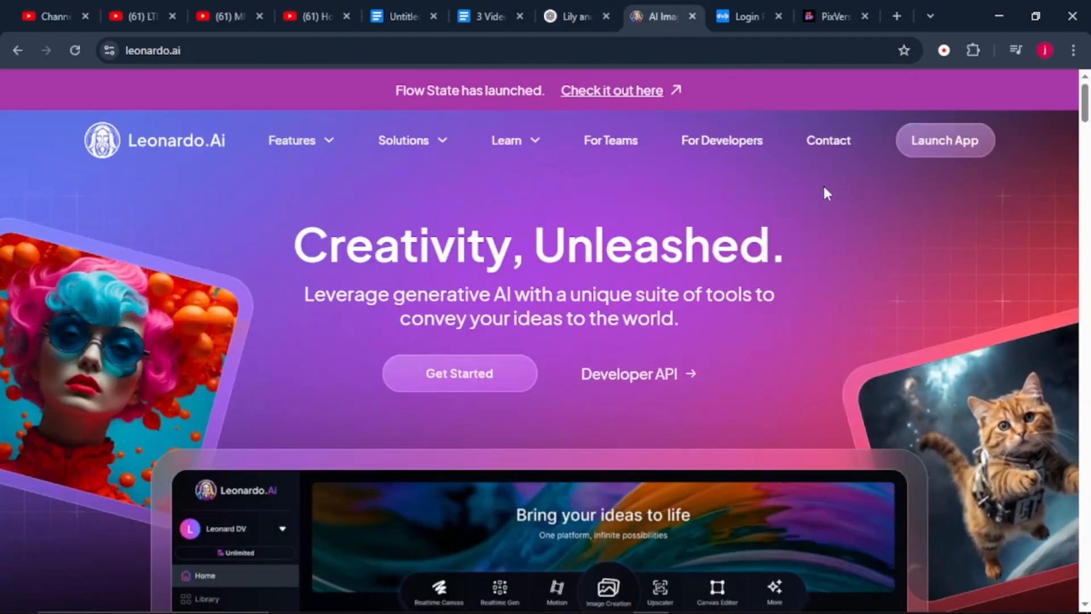
- Set Leonardo.Ai image generation to the Phoenix 1.0 model and return to the ChatGPT prompts
{"action": "left_click", "coordinate": [944, 139]}
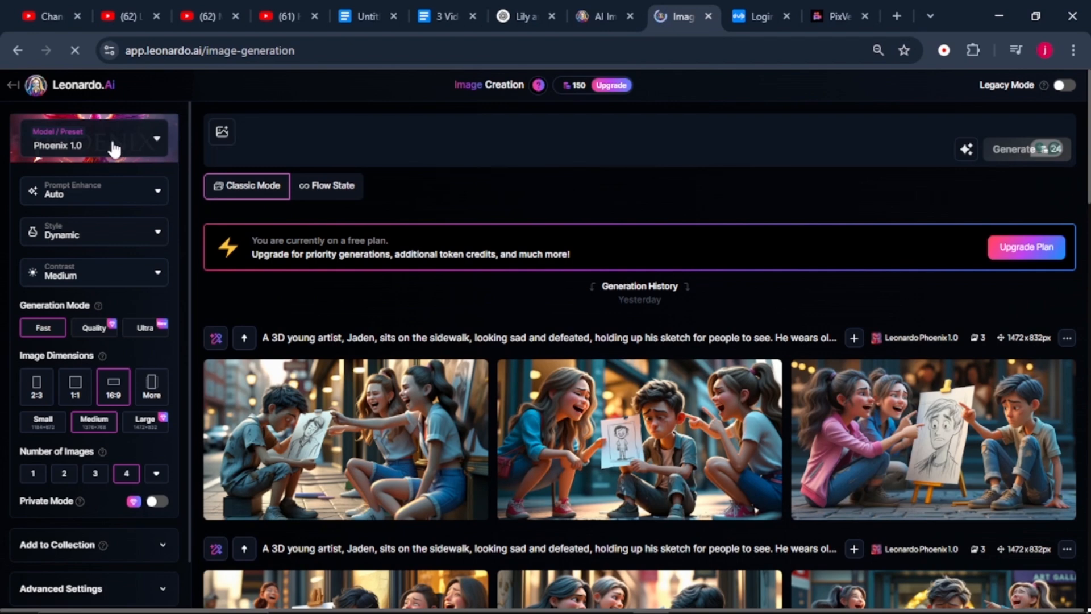
{"action": "left_click", "coordinate": [94, 138]}
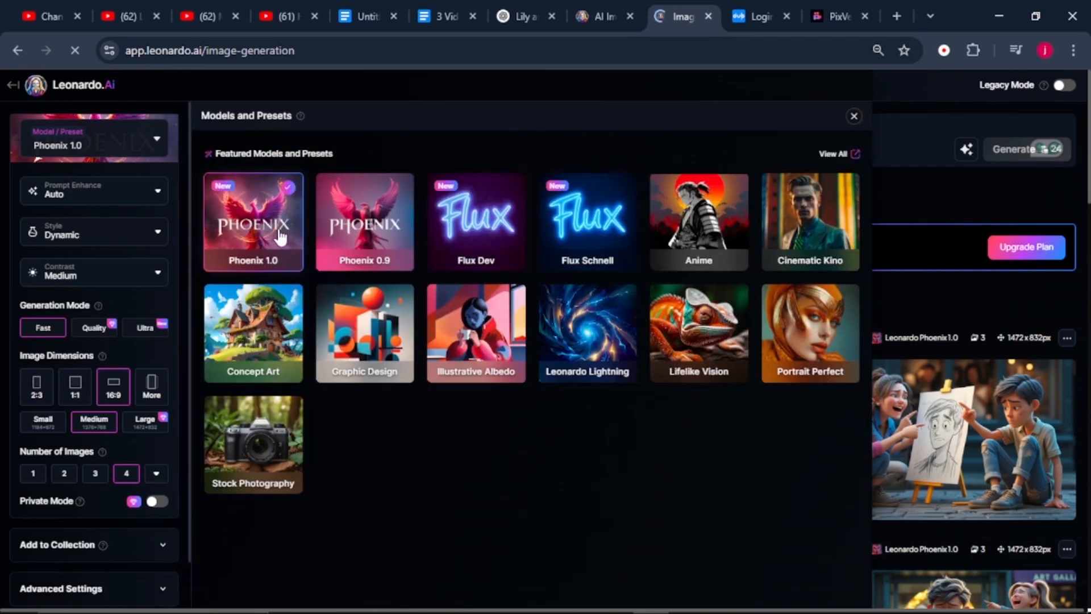
{"action": "left_click", "coordinate": [93, 190]}
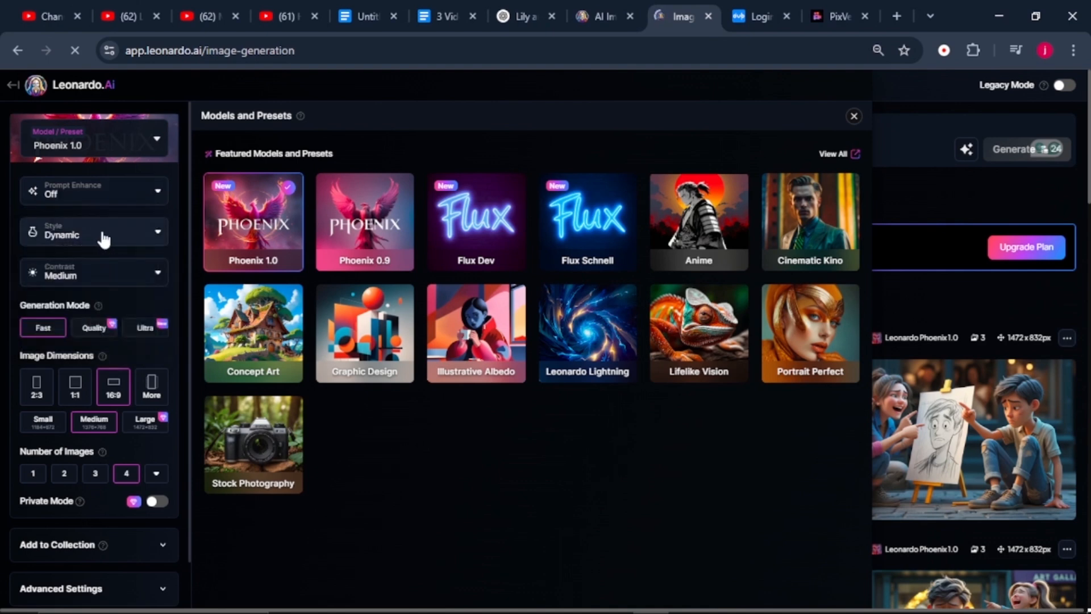
{"action": "mouse_move", "coordinate": [103, 286]}
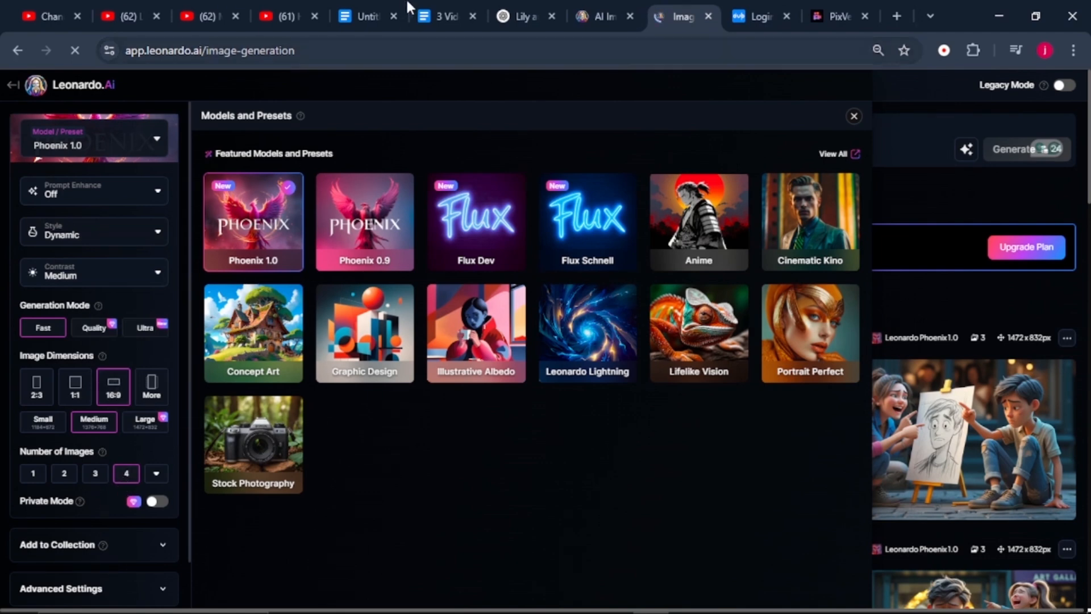
{"action": "left_click", "coordinate": [524, 16]}
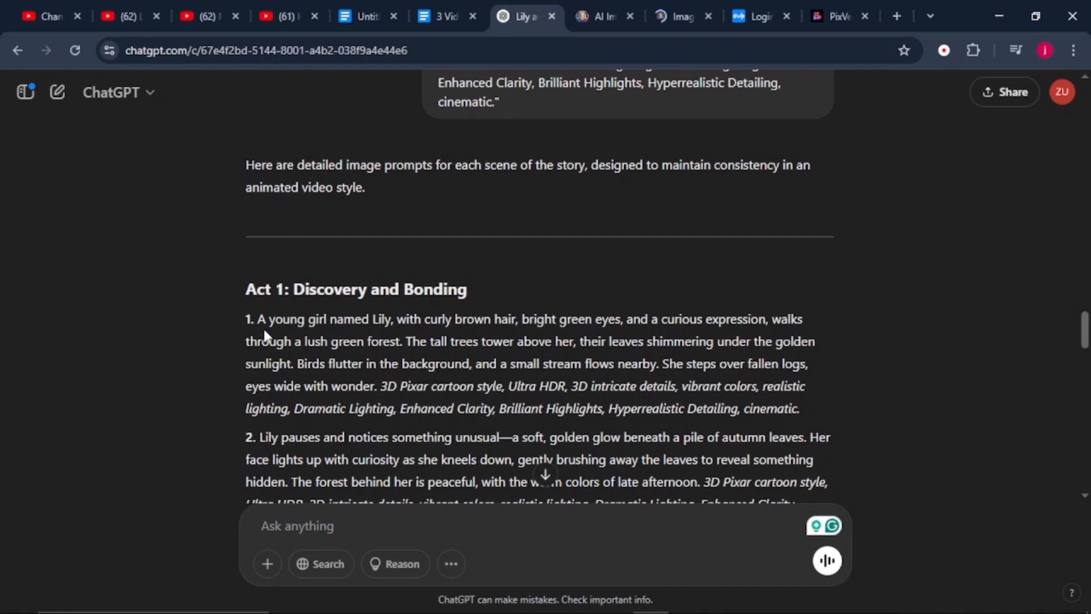
- Copy the first scene prompt into Leonardo.Ai and generate images of Lily walking through the forest
{"action": "left_click_drag", "start_coordinate": [257, 319], "coordinate": [799, 409]}
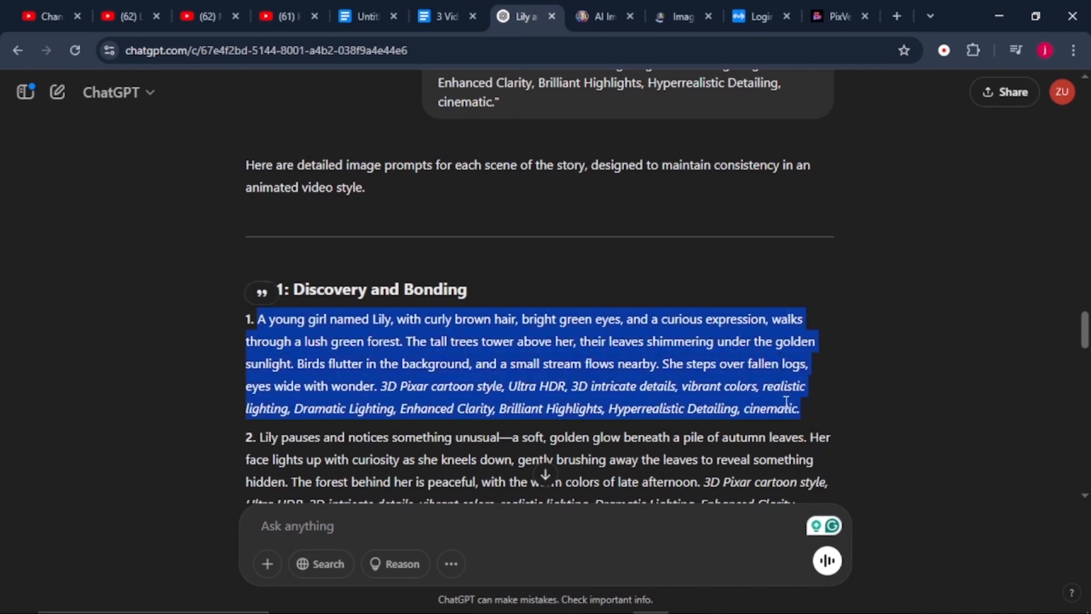
{"action": "left_click", "coordinate": [508, 164]}
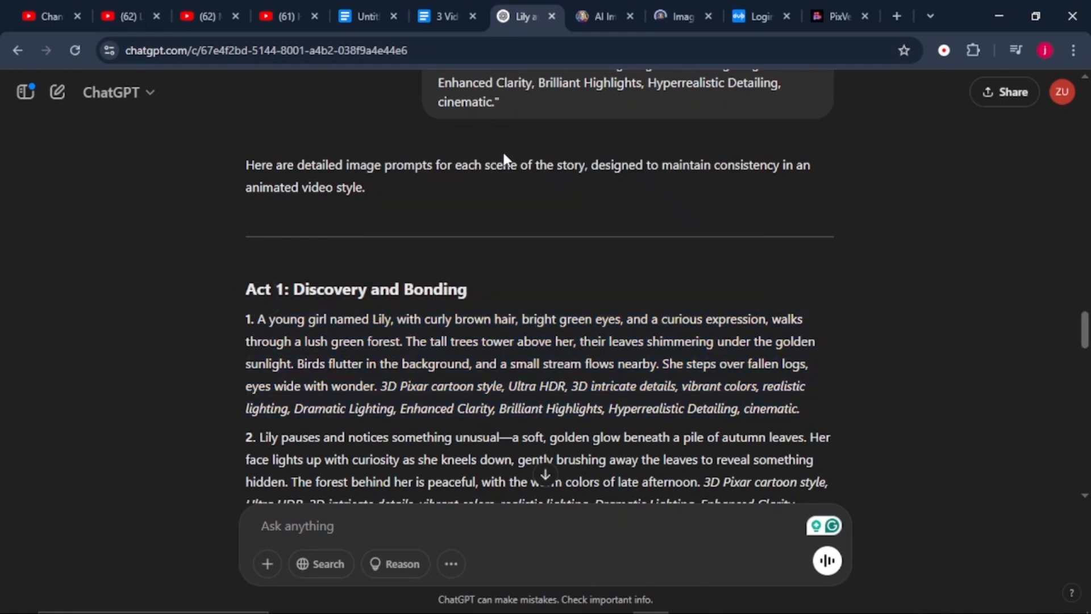
{"action": "left_click", "coordinate": [682, 16]}
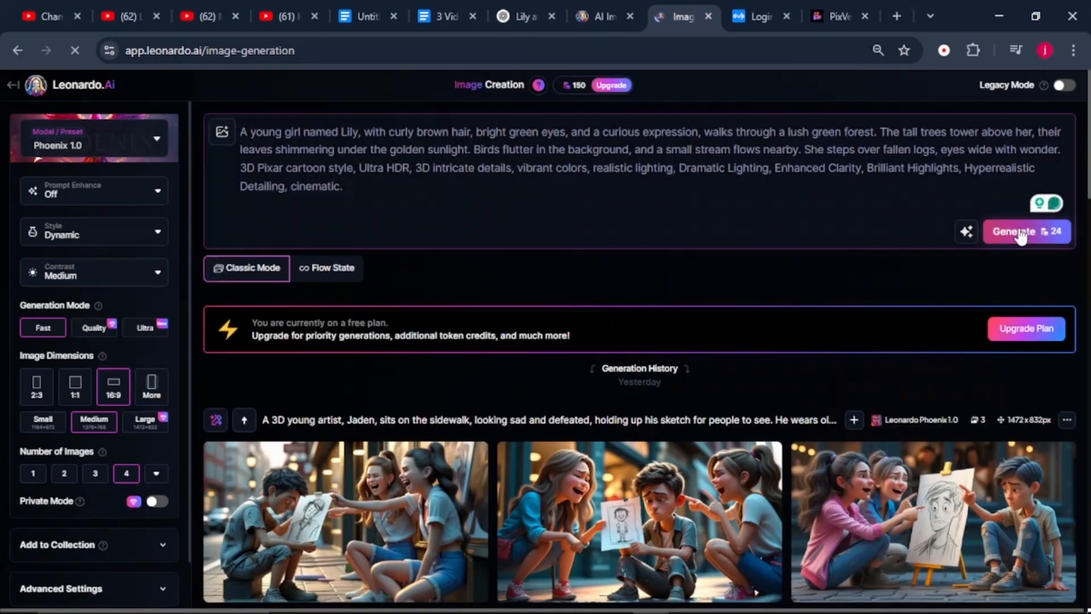
{"action": "left_click", "coordinate": [1014, 231]}
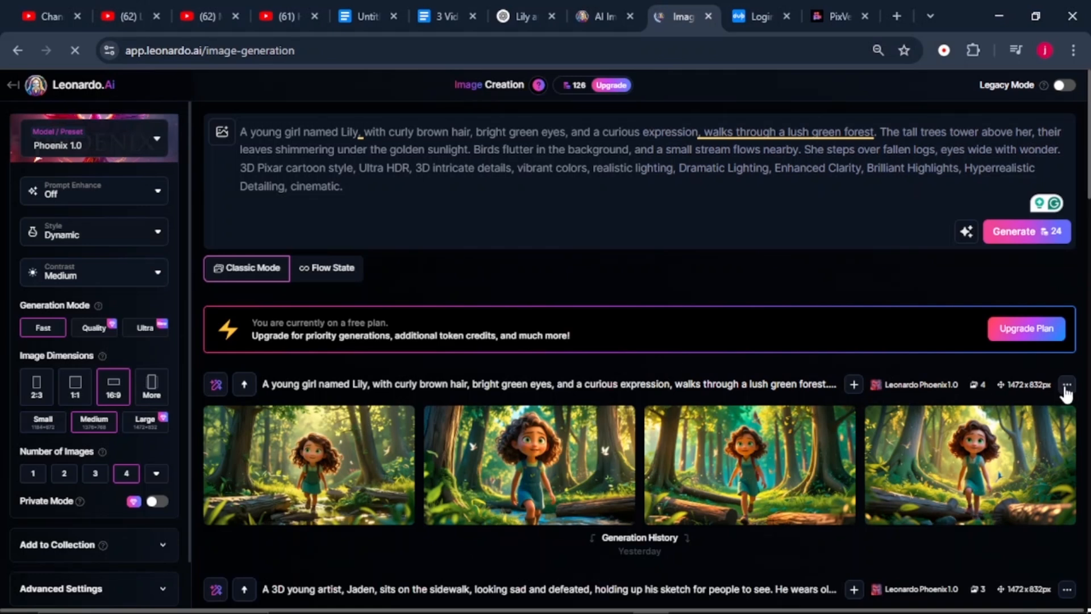
{"action": "left_click", "coordinate": [1067, 385]}
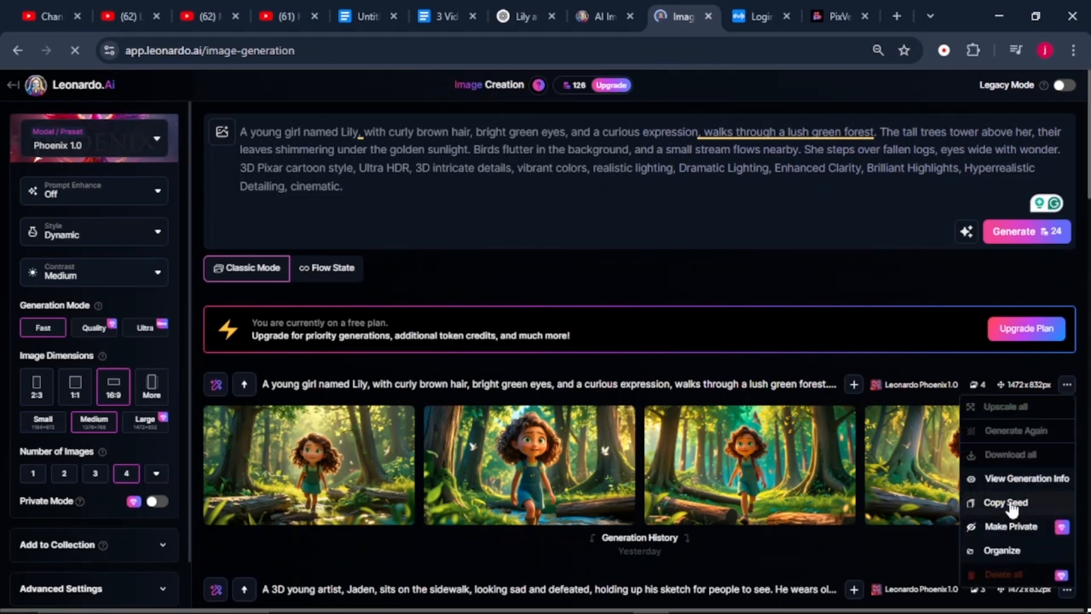
{"action": "left_click", "coordinate": [1005, 502]}
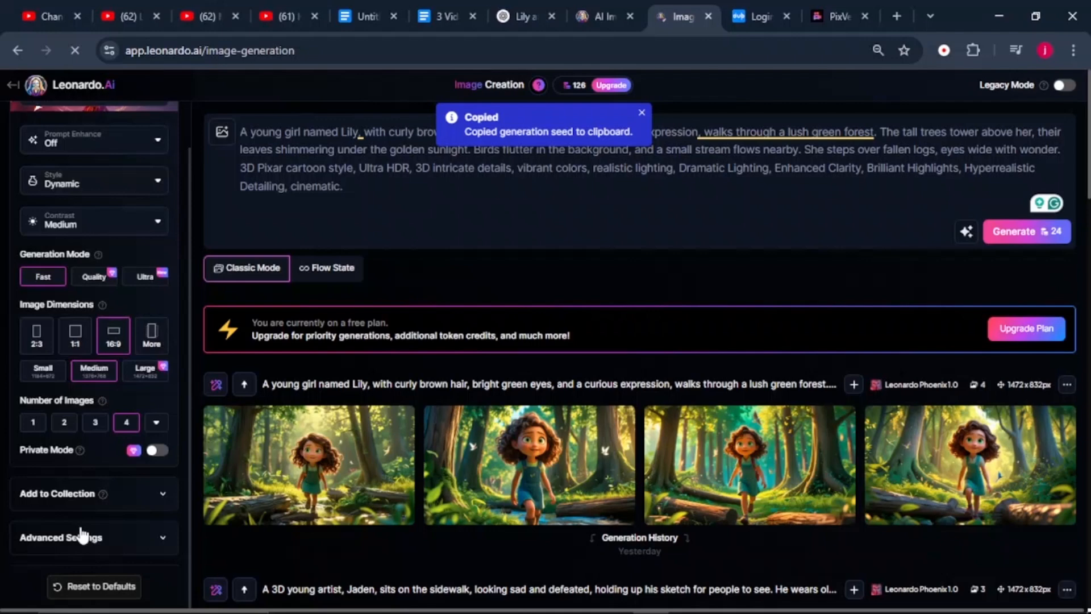
{"action": "left_click", "coordinate": [61, 536]}
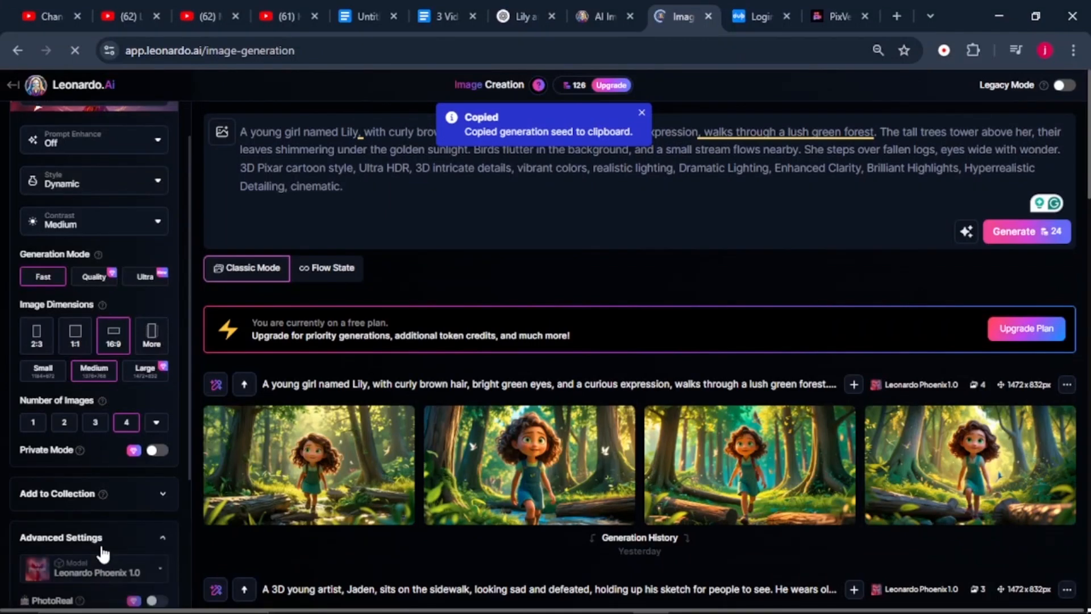
{"action": "scroll", "scroll_direction": "down", "scroll_amount": 3}
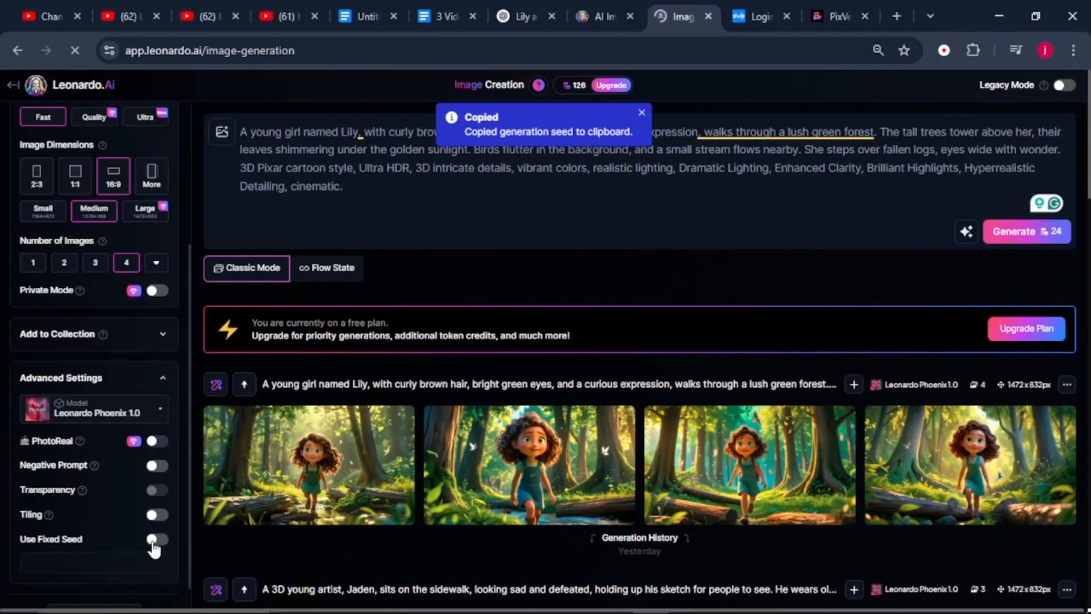
{"action": "left_click", "coordinate": [156, 539]}
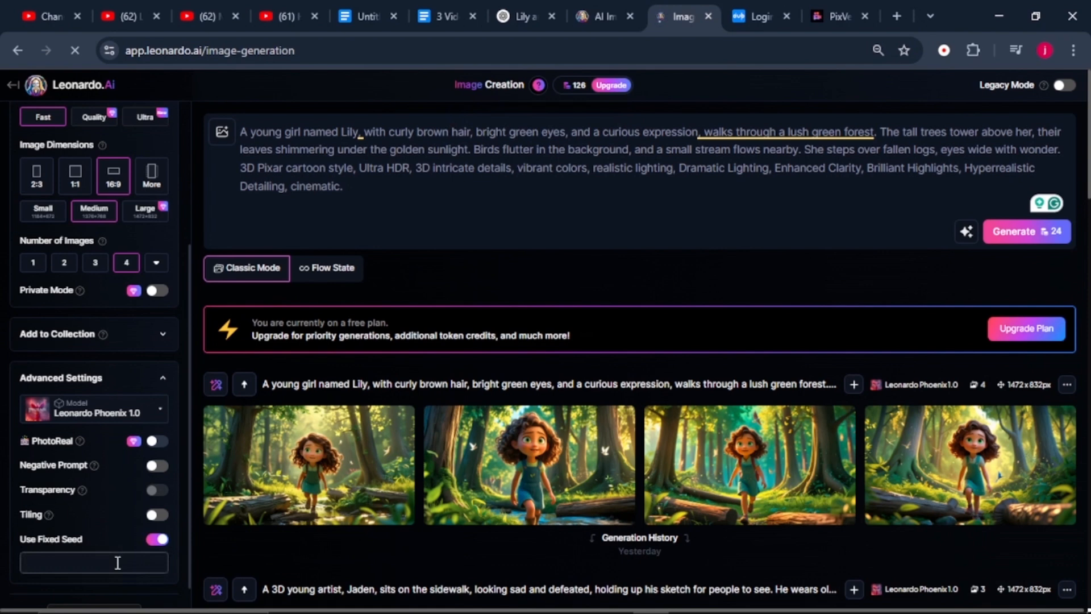
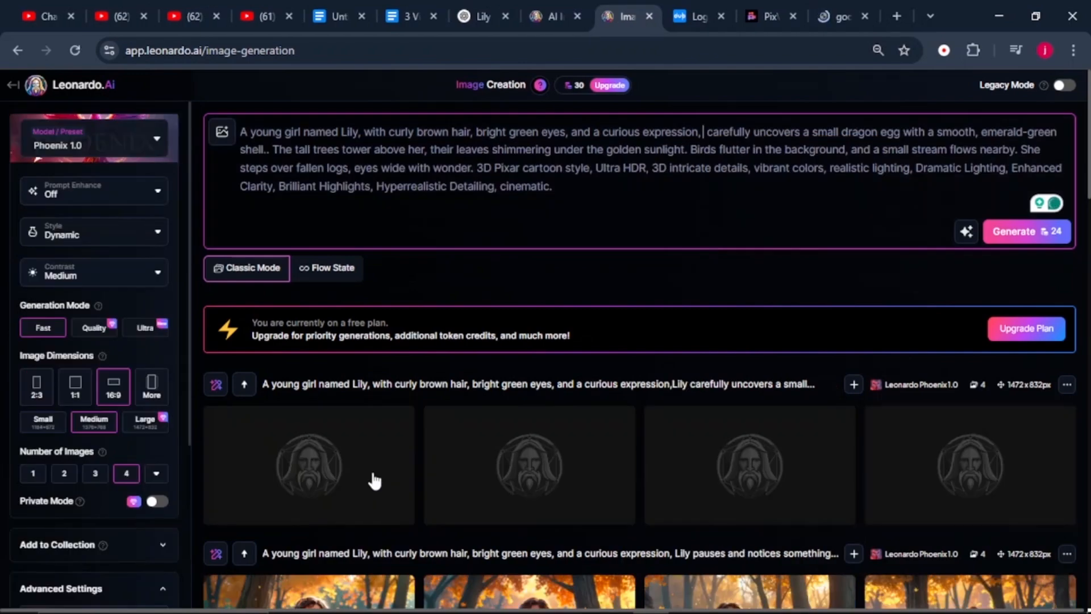
- Generate the egg-cradling images and review the Lily scene sets in Generation History
{"action": "left_click", "coordinate": [1013, 231]}
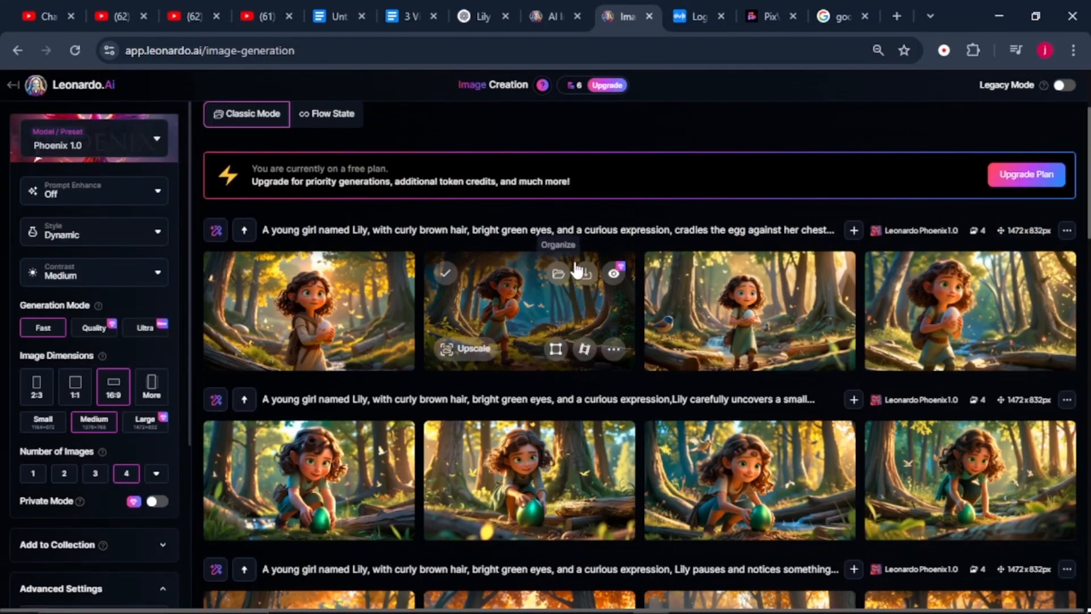
{"action": "scroll", "scroll_direction": "down", "scroll_amount": 3}
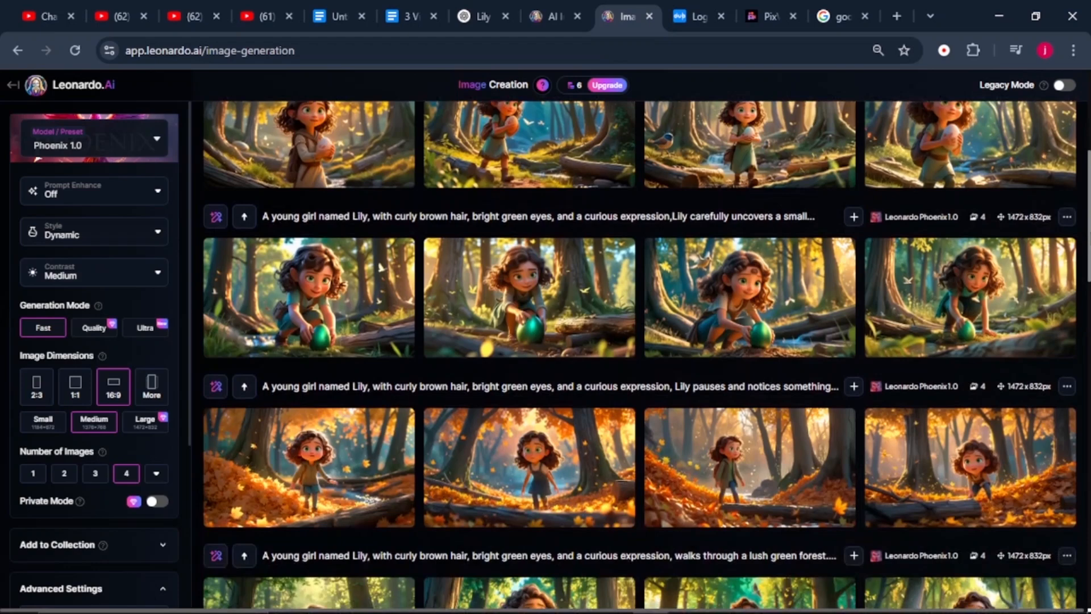
{"action": "scroll", "scroll_direction": "down", "scroll_amount": 3}
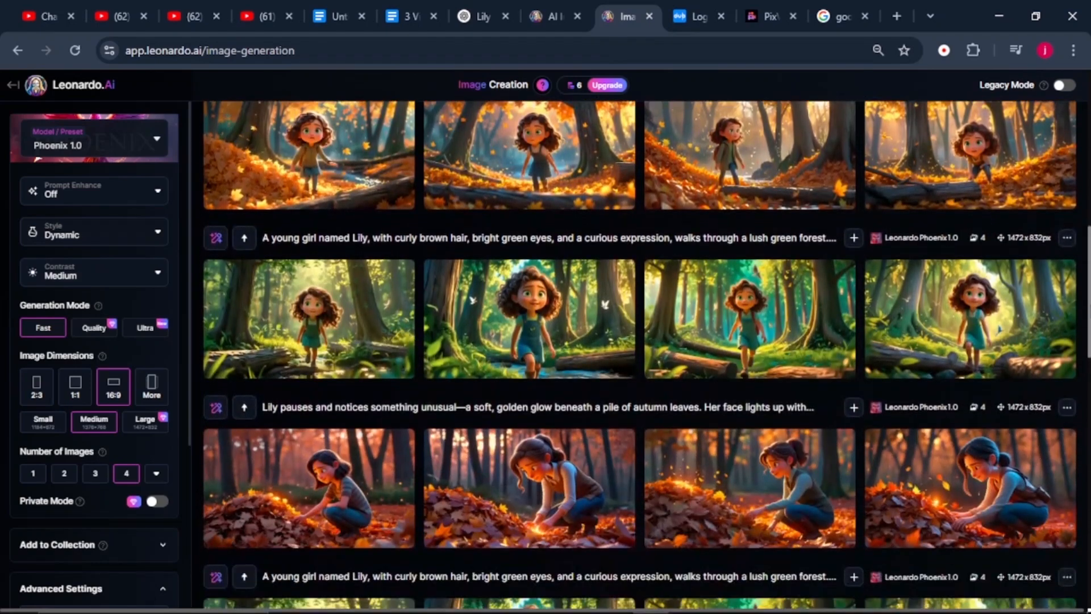
{"action": "scroll", "scroll_direction": "down", "scroll_amount": 3}
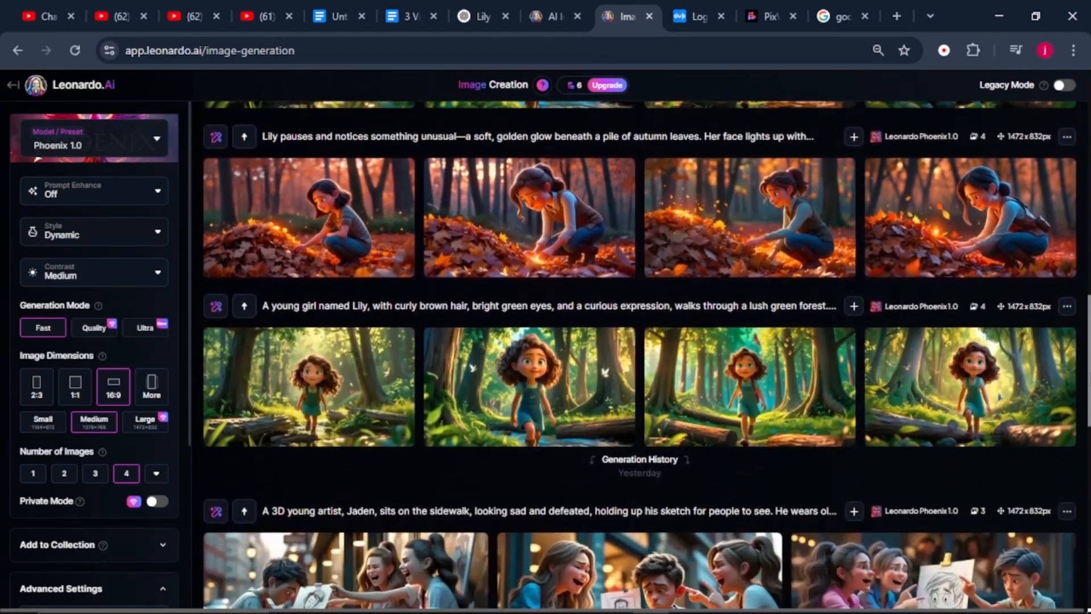
{"action": "scroll", "scroll_direction": "down", "scroll_amount": 3}
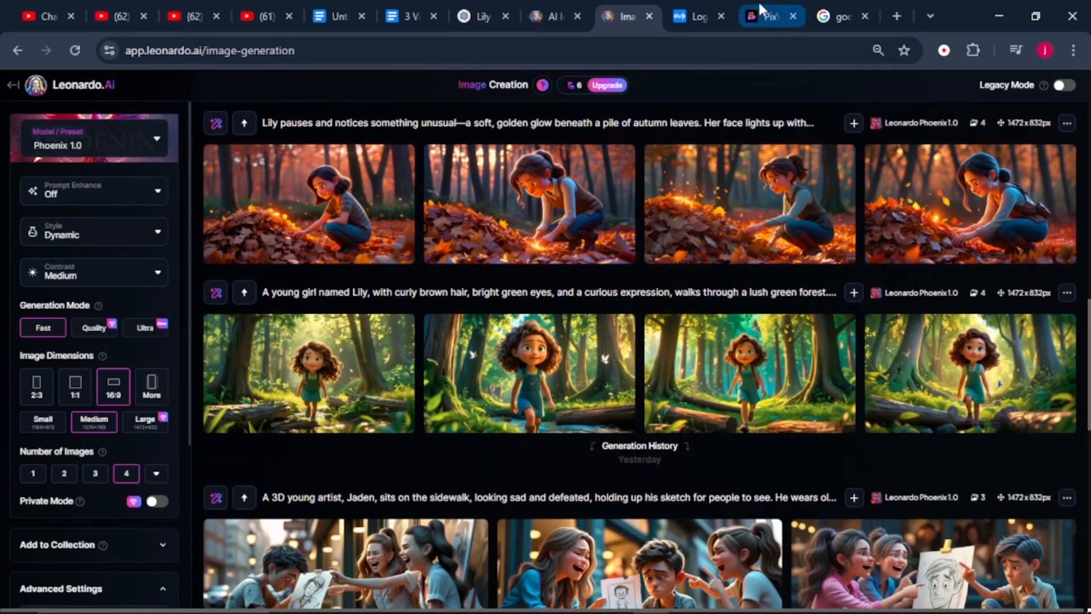
- In PixVerse, set up the forest walk image with its prompt as a 5-second video clip
{"action": "left_click", "coordinate": [765, 15]}
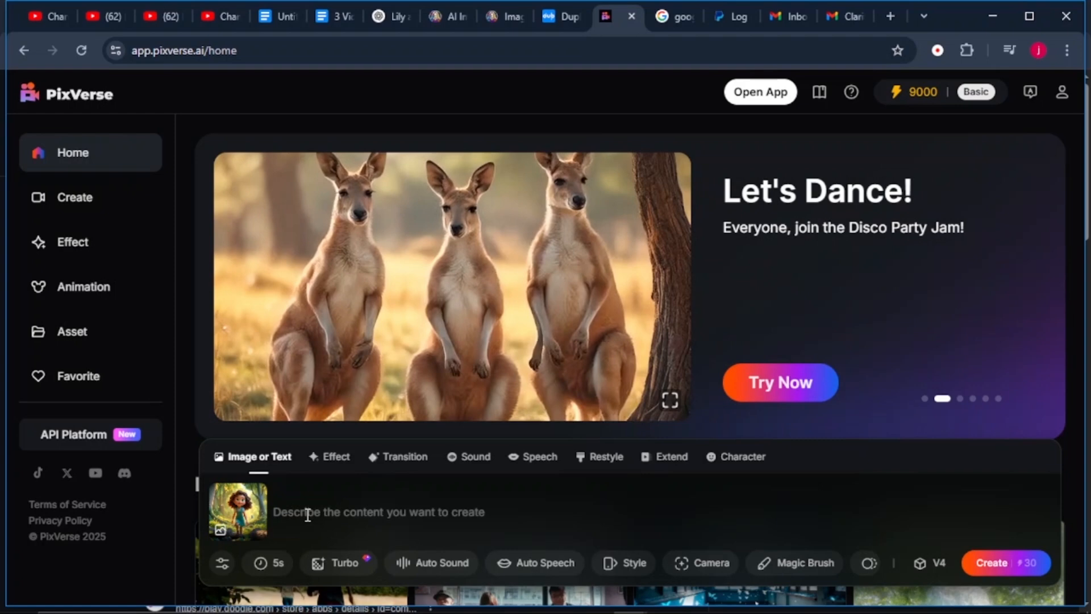
{"action": "right_click", "coordinate": [308, 515]}
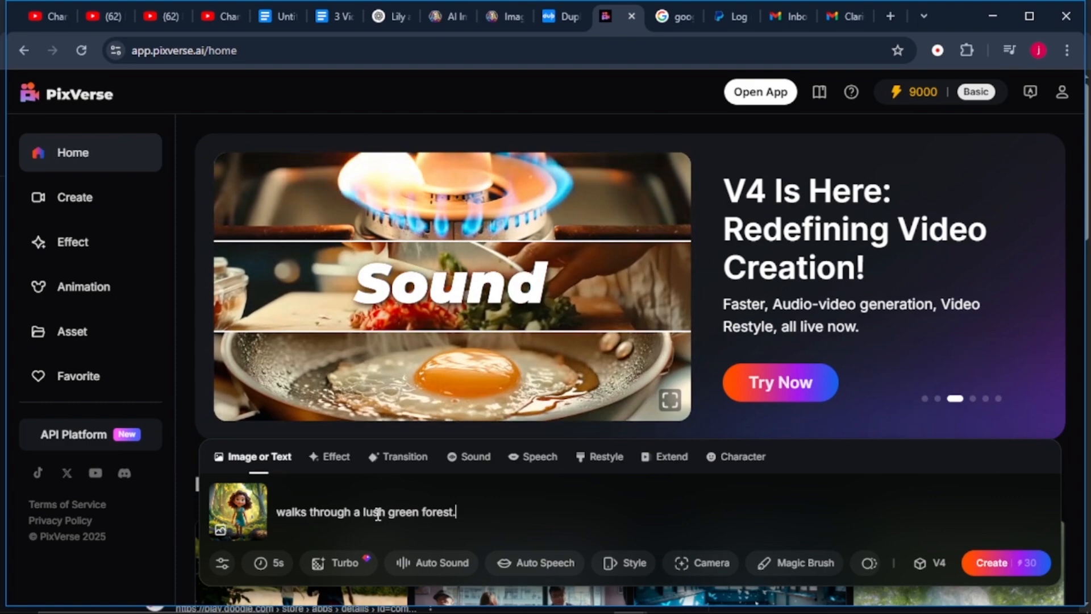
{"action": "scroll", "scroll_direction": "down", "scroll_amount": 3}
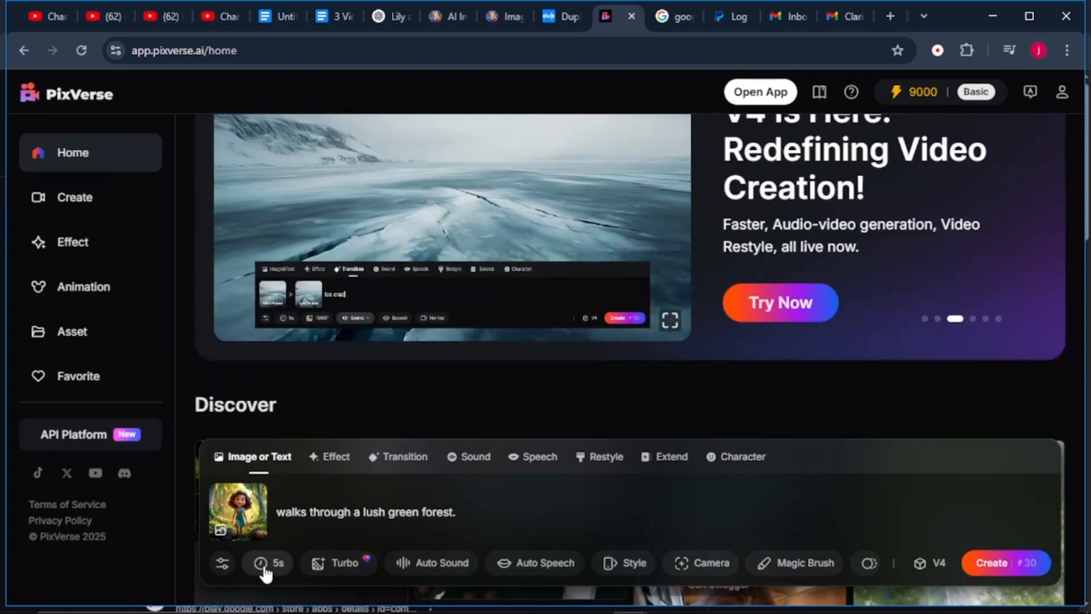
{"action": "left_click", "coordinate": [267, 562]}
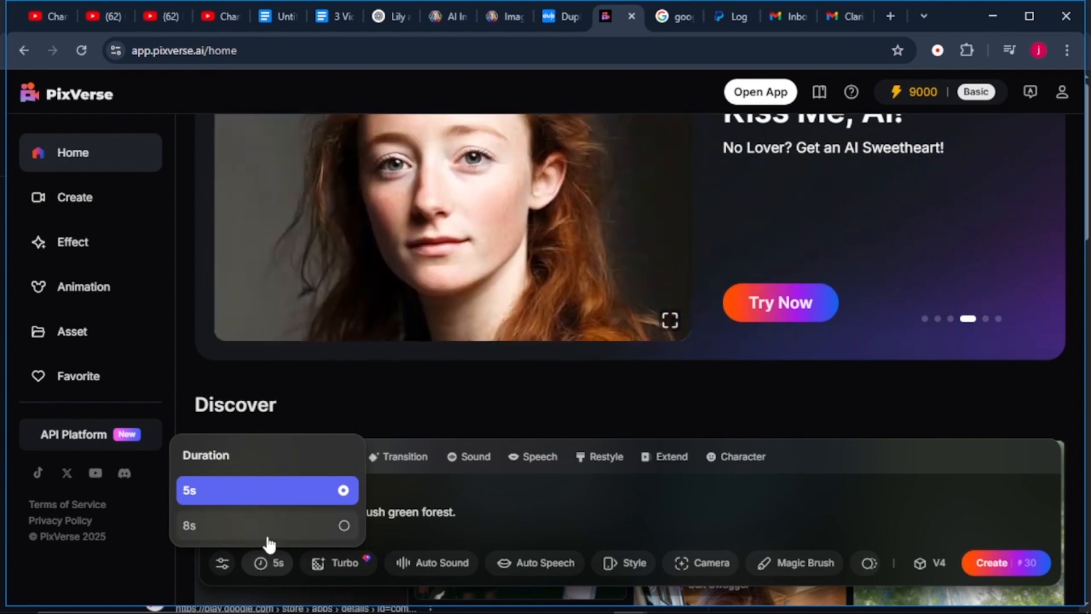
{"action": "left_click", "coordinate": [338, 563]}
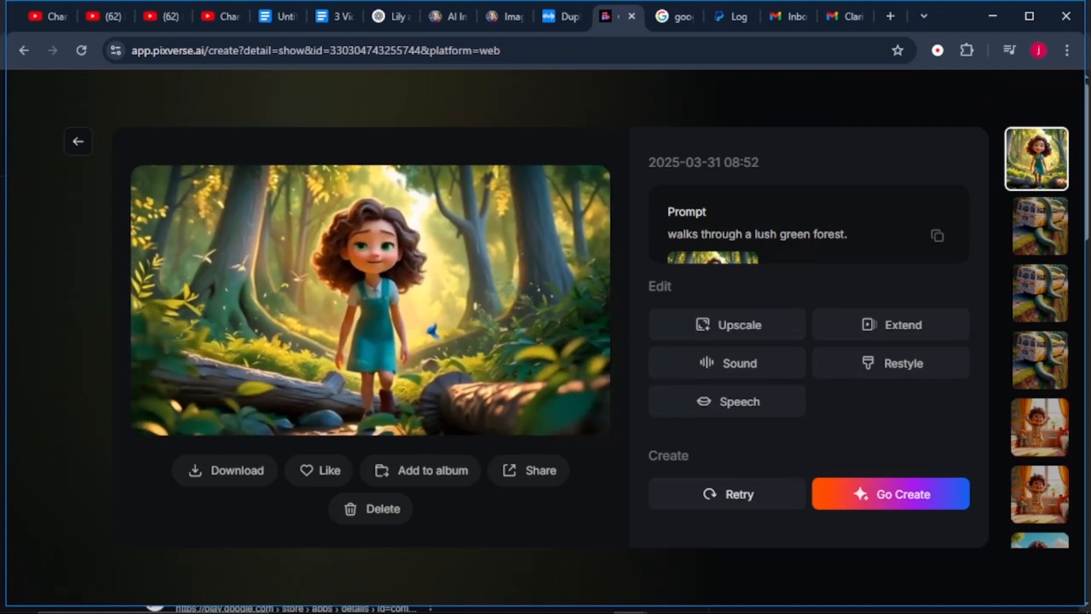
- Swap in the dragon egg image and prompt and create the egg-uncovering clip, then move to DupDub
{"action": "left_click", "coordinate": [78, 142]}
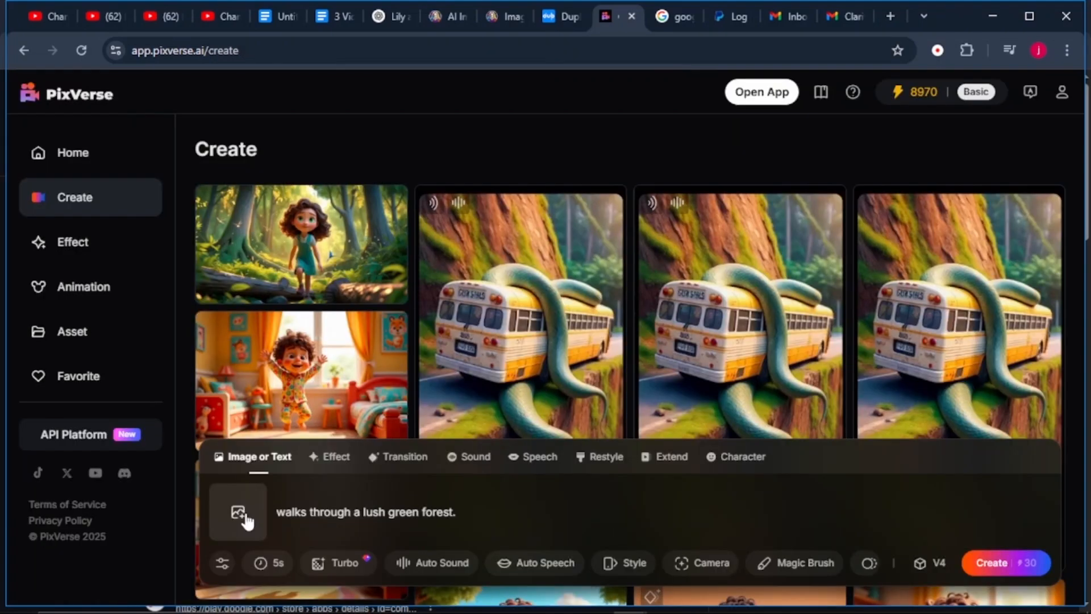
{"action": "left_click", "coordinate": [237, 512]}
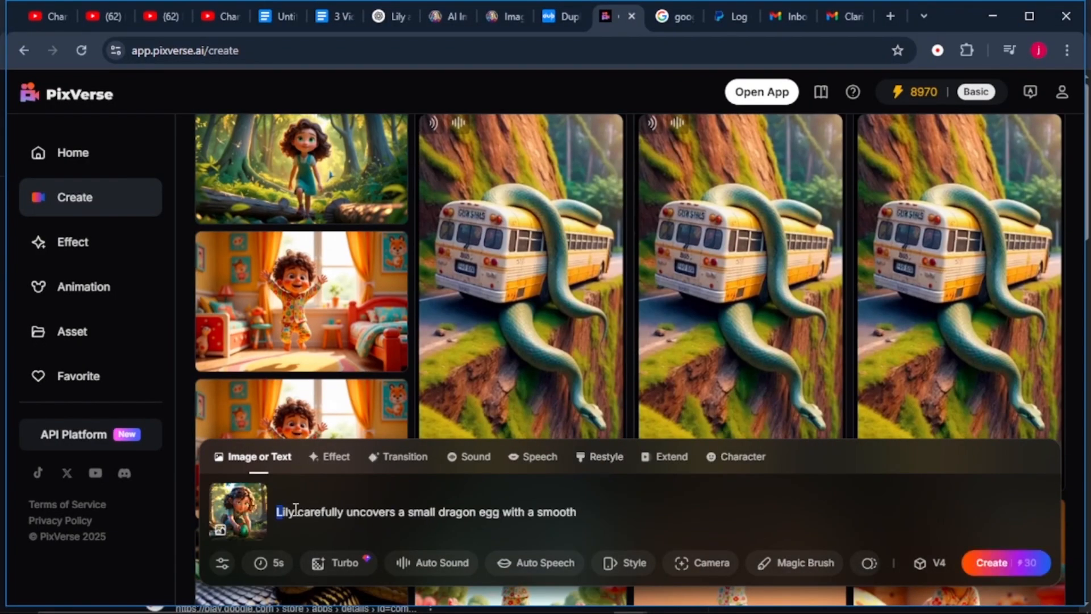
{"action": "triple_click", "coordinate": [426, 511]}
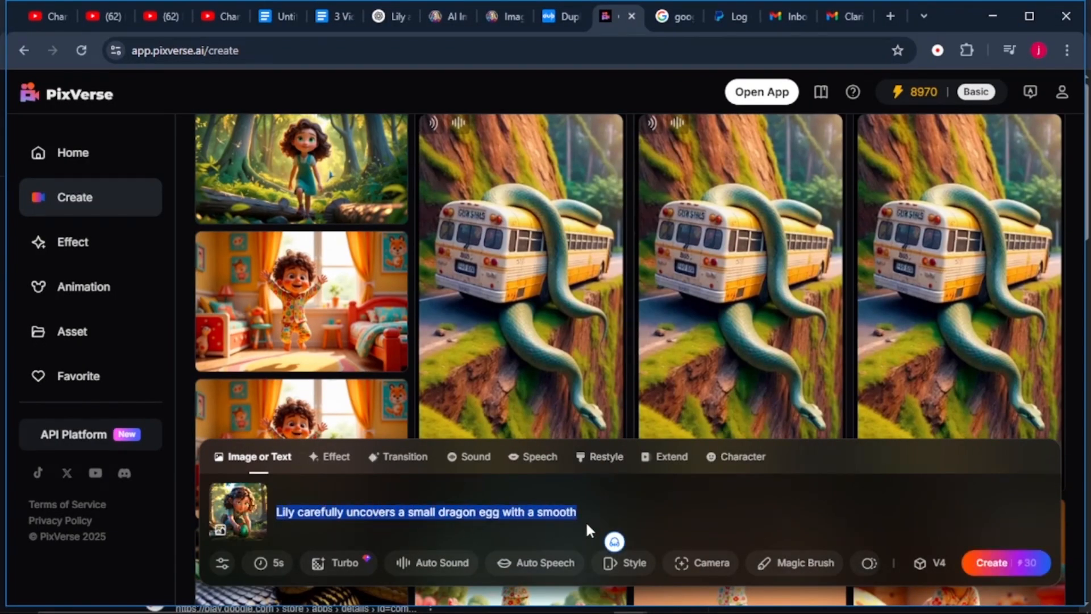
{"action": "left_click", "coordinate": [338, 562]}
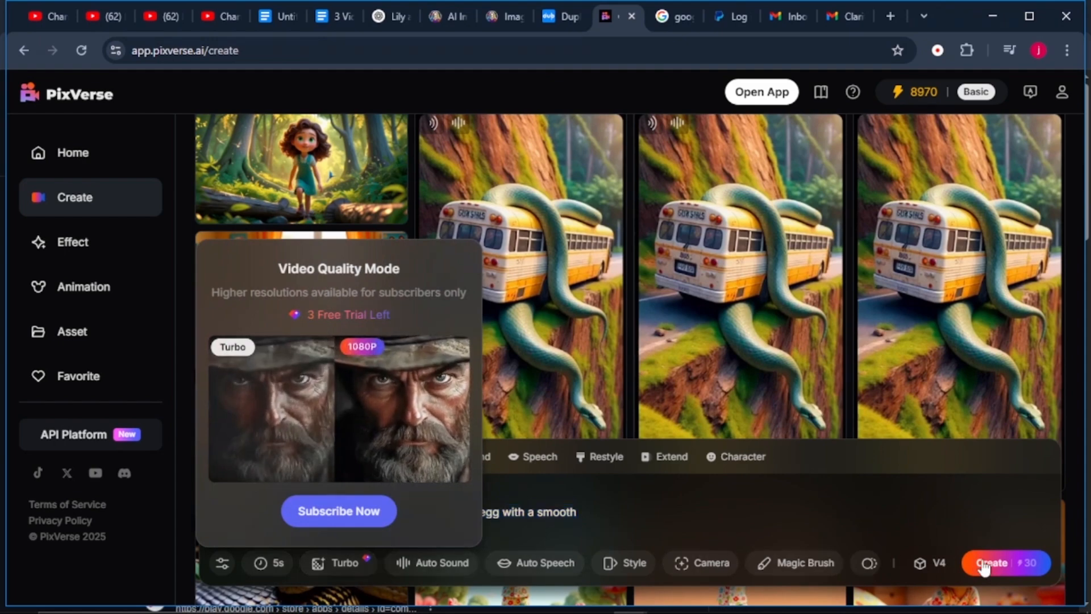
{"action": "left_click", "coordinate": [1004, 562]}
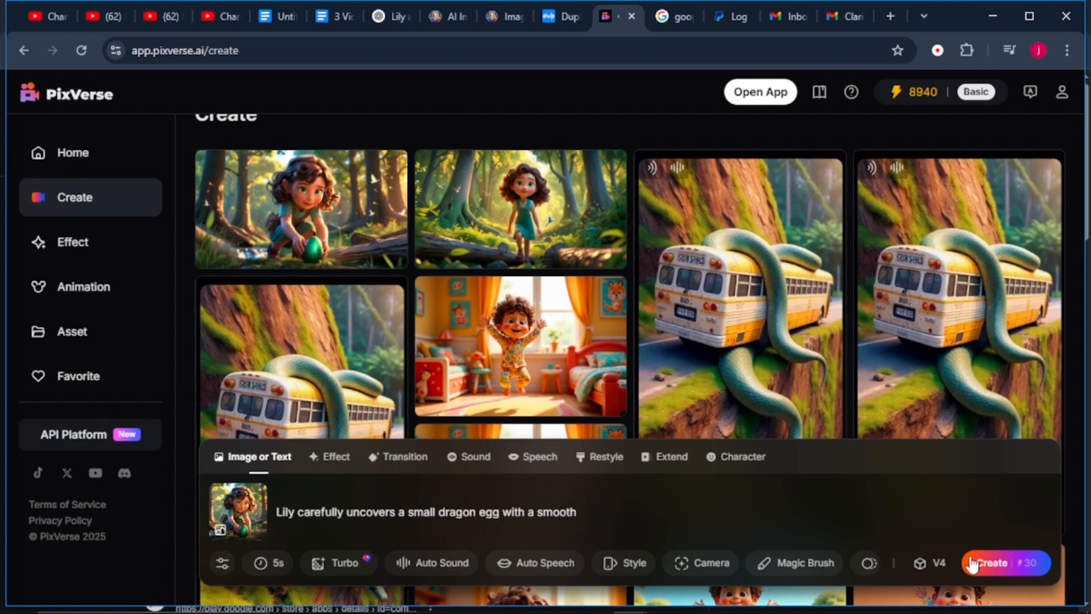
{"action": "left_click", "coordinate": [549, 15]}
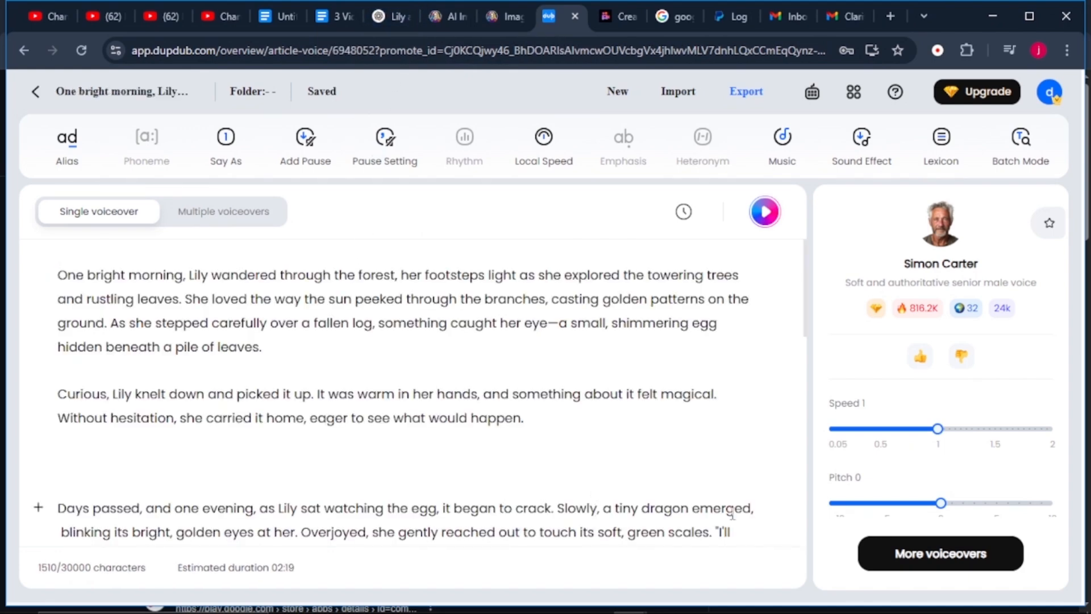
{"action": "mouse_move", "coordinate": [939, 552]}
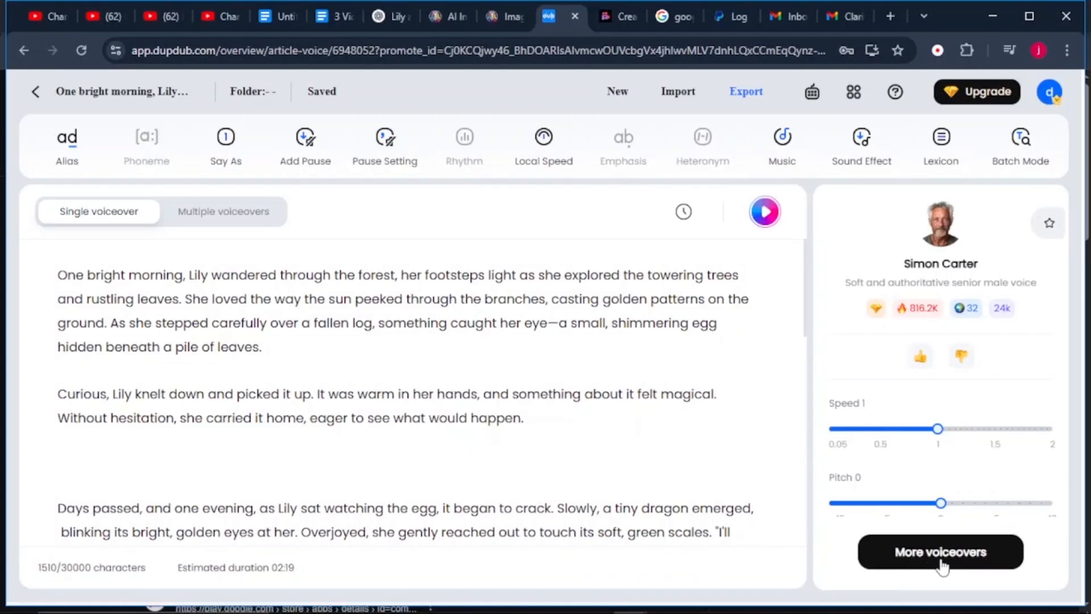
- Choose the young male Eron Jaegar voice from the Animation Videos voices for the narration
{"action": "left_click", "coordinate": [940, 551]}
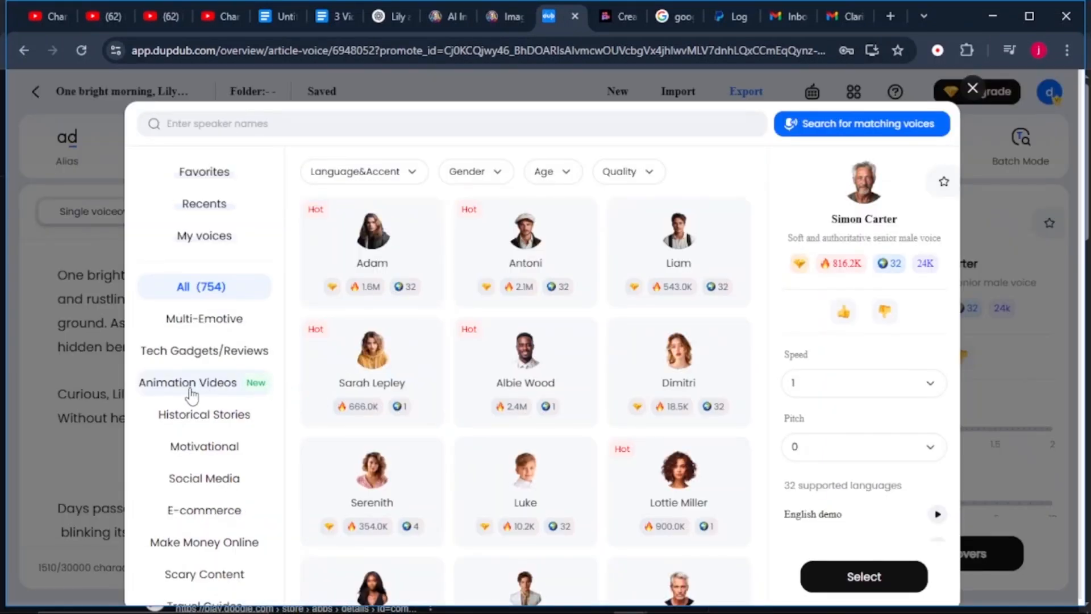
{"action": "left_click", "coordinate": [187, 382]}
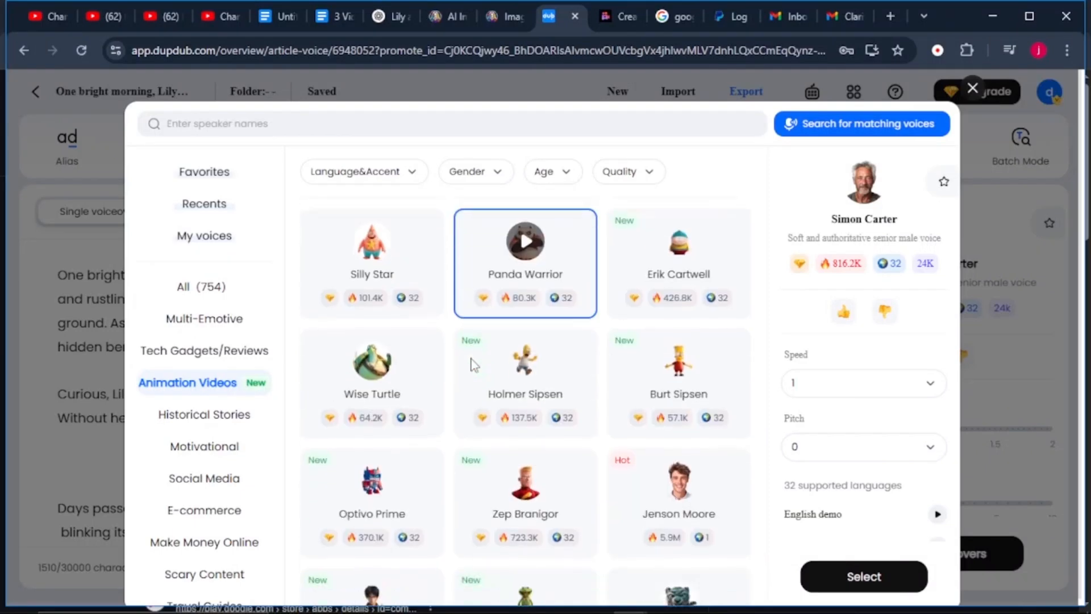
{"action": "scroll", "scroll_direction": "down", "scroll_amount": 3}
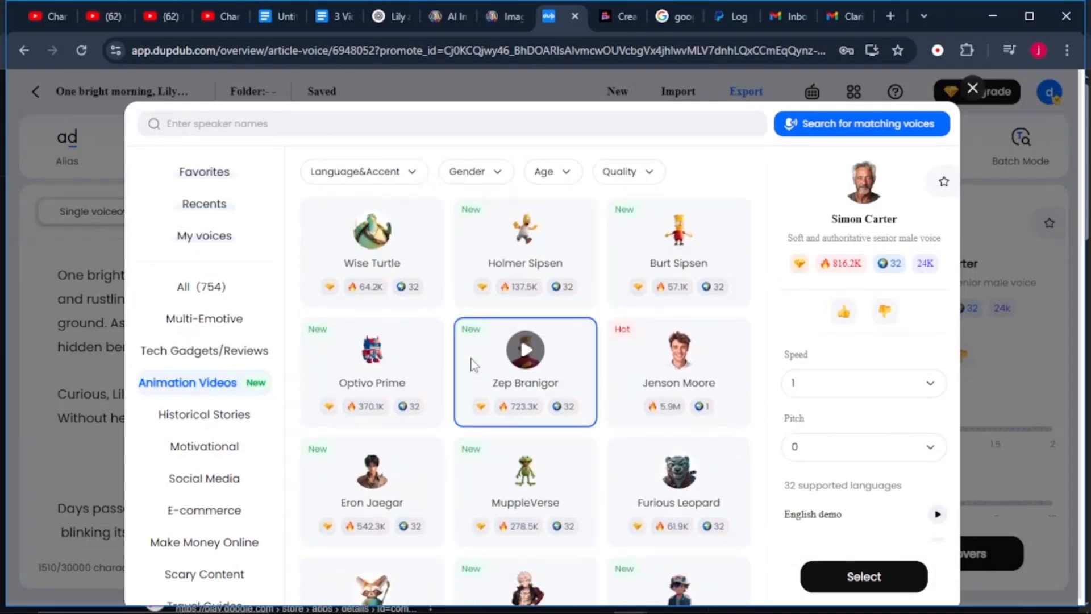
{"action": "left_click", "coordinate": [372, 469]}
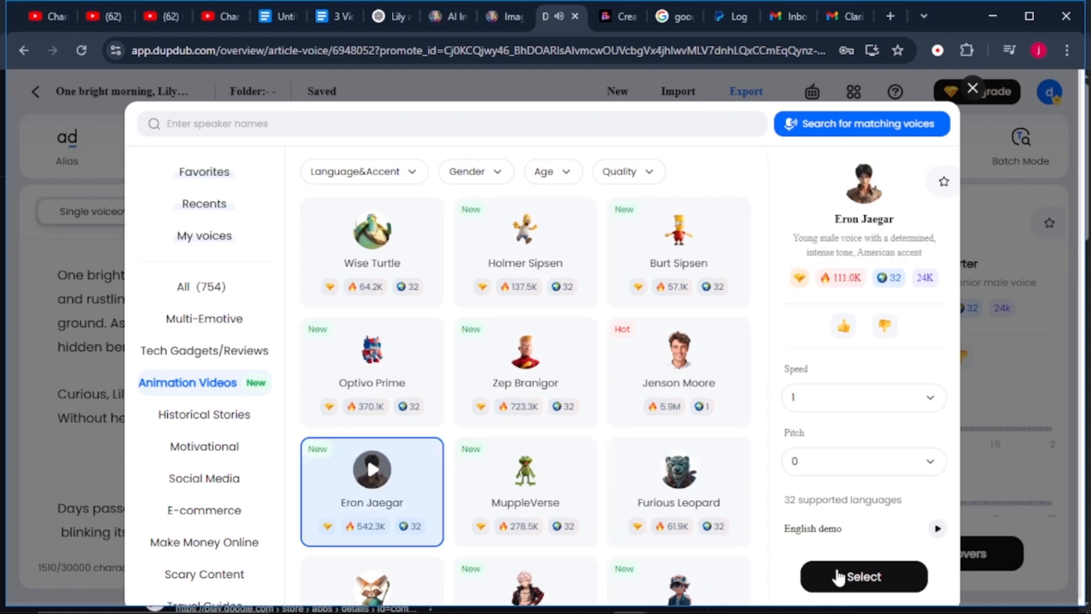
{"action": "left_click", "coordinate": [863, 576]}
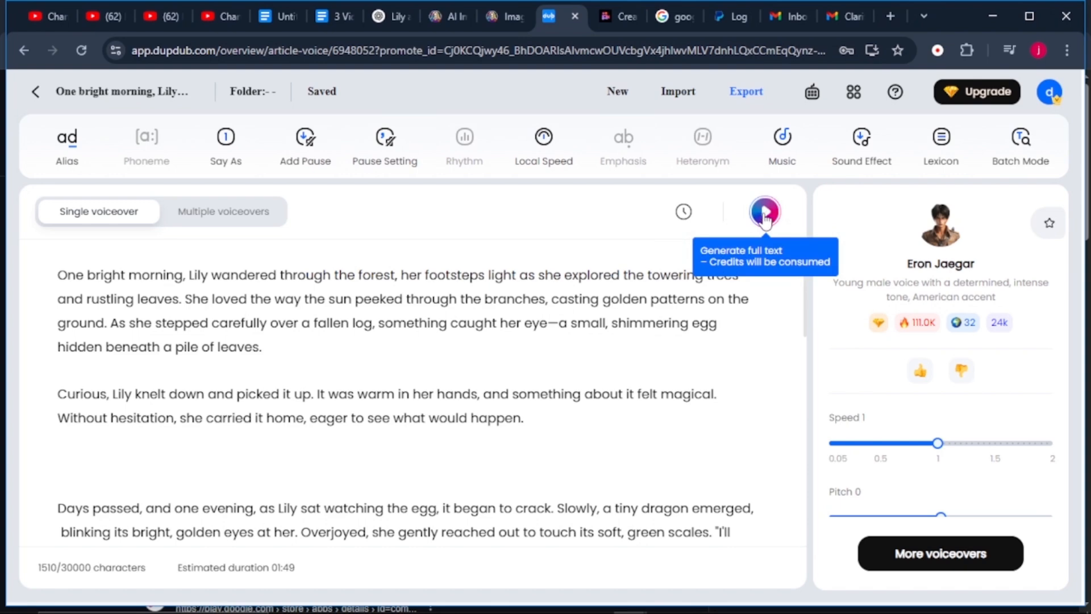
- Adjust the narrator's speed and pitch sliders, settling pitch at 0 and slowing the speed
{"action": "left_click", "coordinate": [765, 211]}
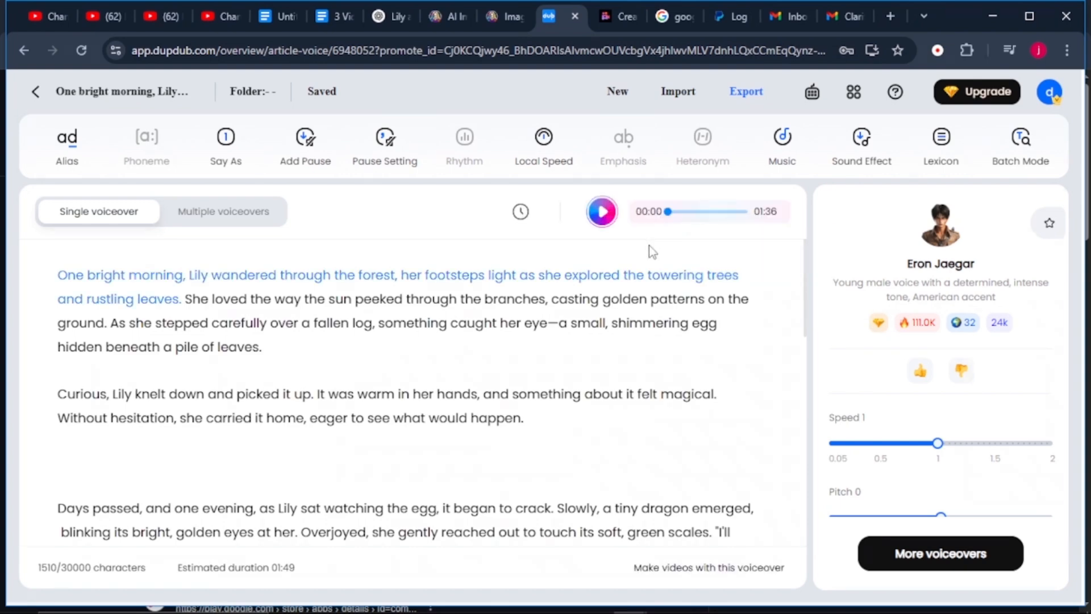
{"action": "mouse_move", "coordinate": [601, 212]}
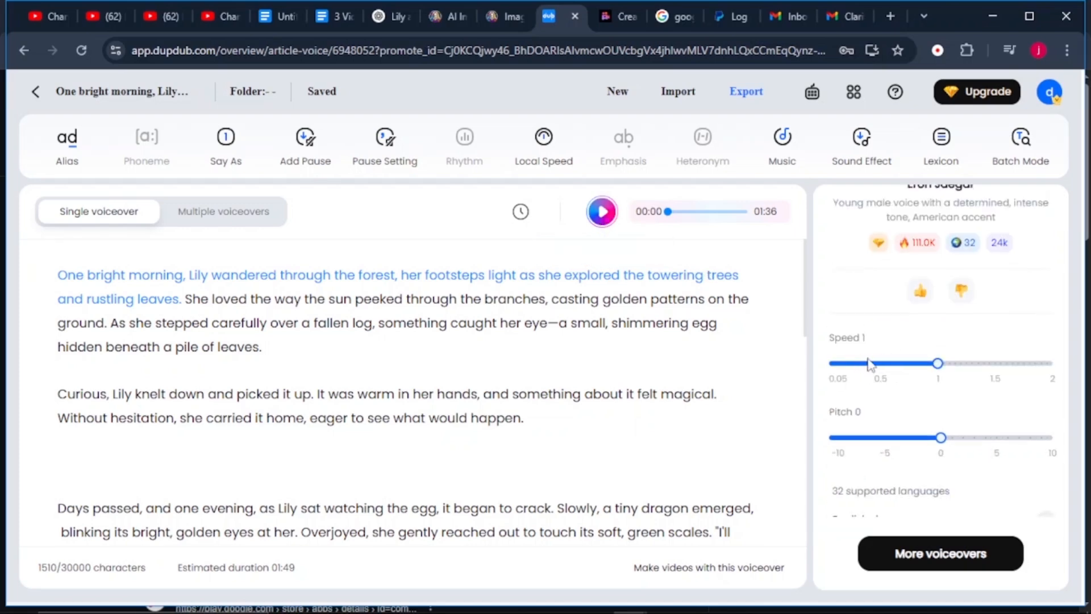
{"action": "left_click_drag", "start_coordinate": [937, 363], "coordinate": [945, 363]}
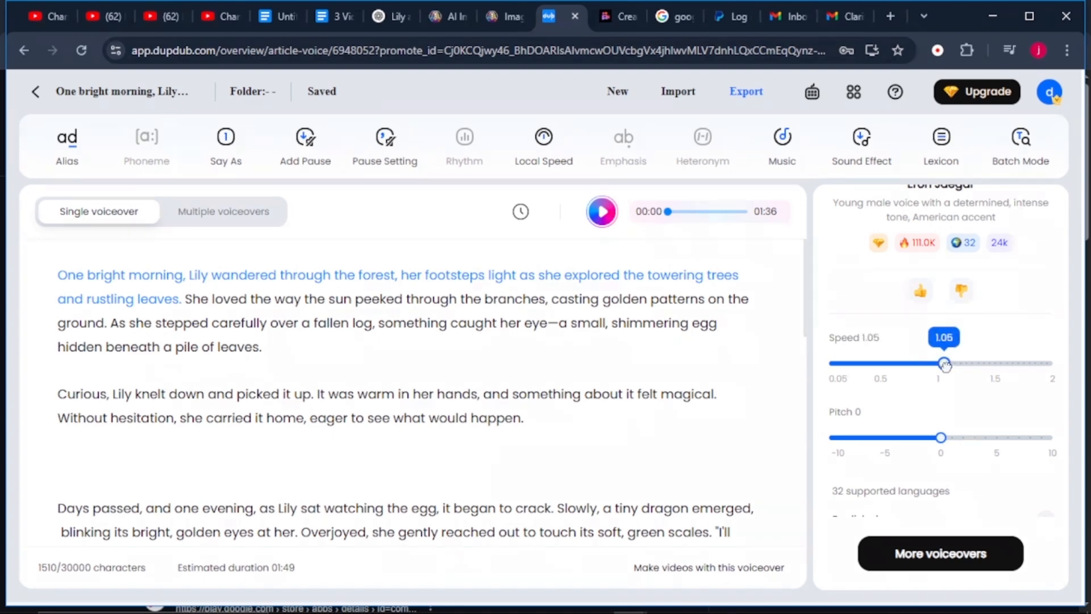
{"action": "left_click_drag", "start_coordinate": [941, 363], "coordinate": [926, 362]}
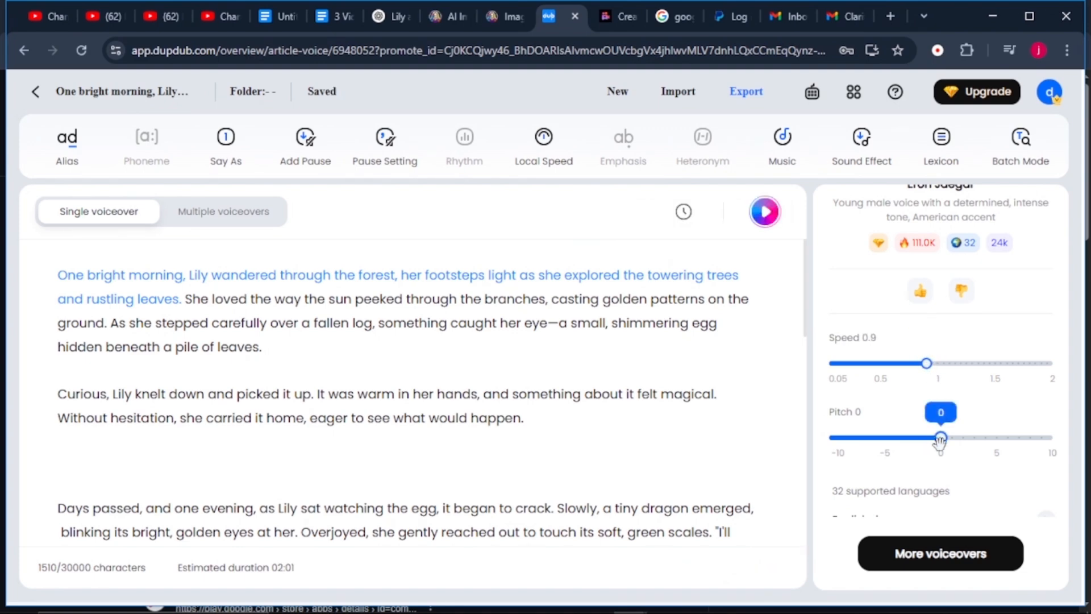
{"action": "left_click_drag", "start_coordinate": [927, 437], "coordinate": [952, 437]}
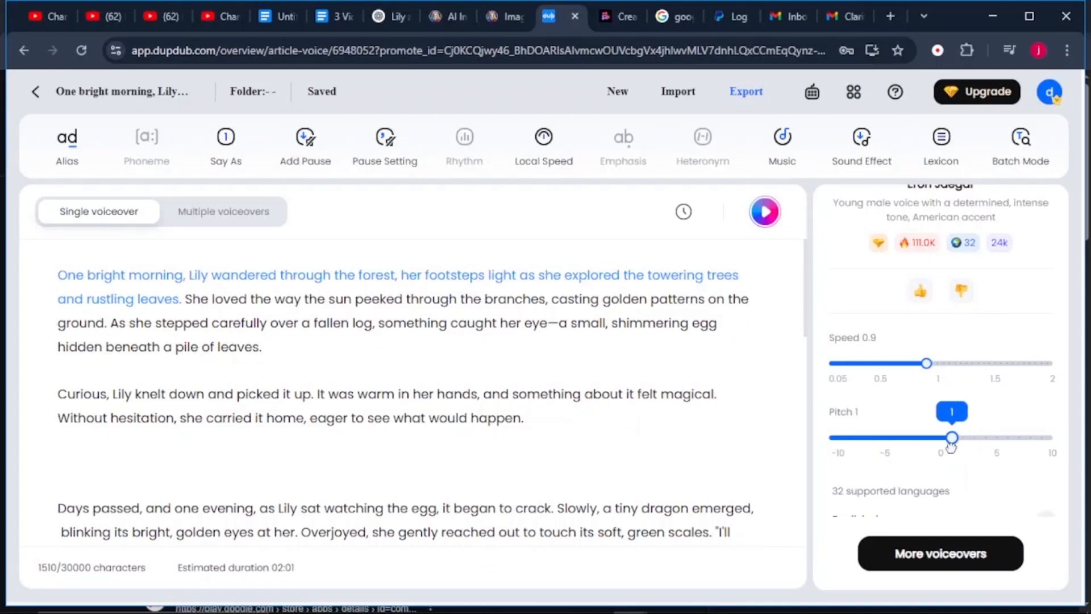
{"action": "left_click_drag", "start_coordinate": [951, 437], "coordinate": [941, 437]}
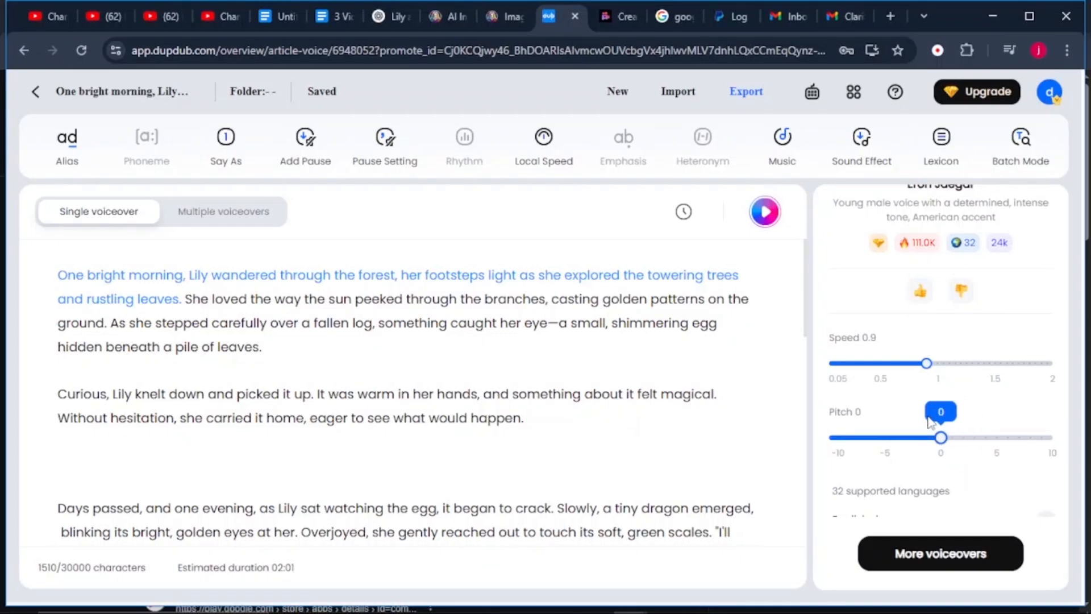
{"action": "left_click_drag", "start_coordinate": [927, 363], "coordinate": [911, 363]}
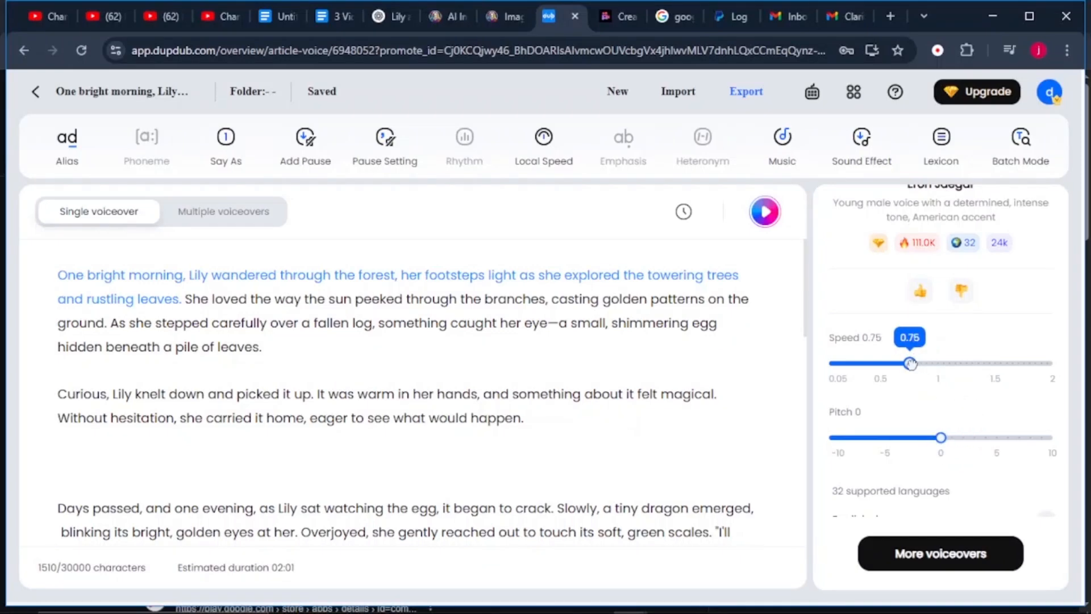
{"action": "left_click_drag", "start_coordinate": [911, 363], "coordinate": [904, 362]}
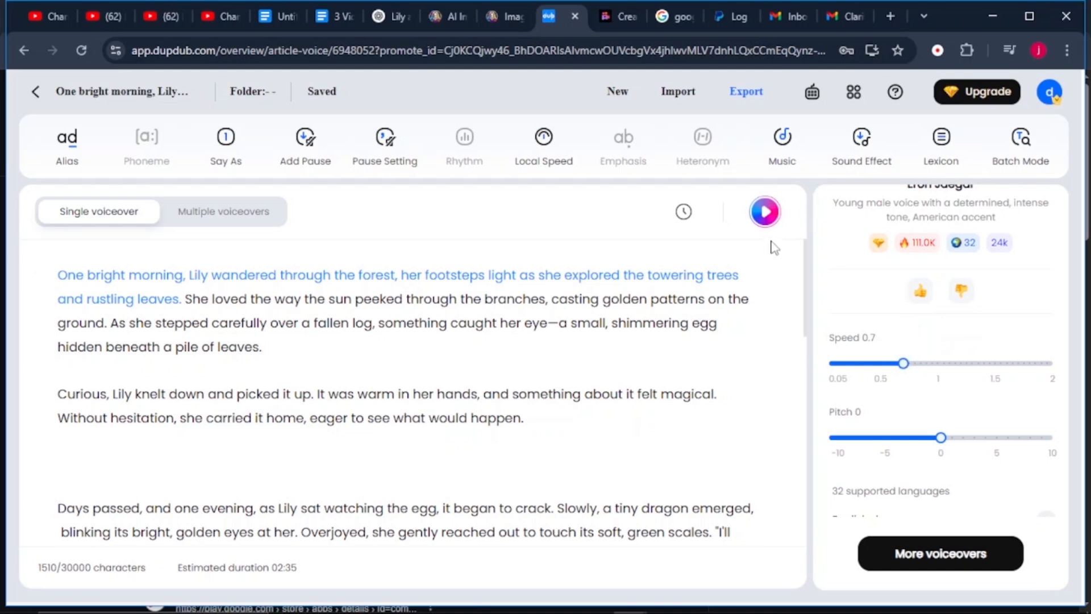
{"action": "mouse_move", "coordinate": [763, 214]}
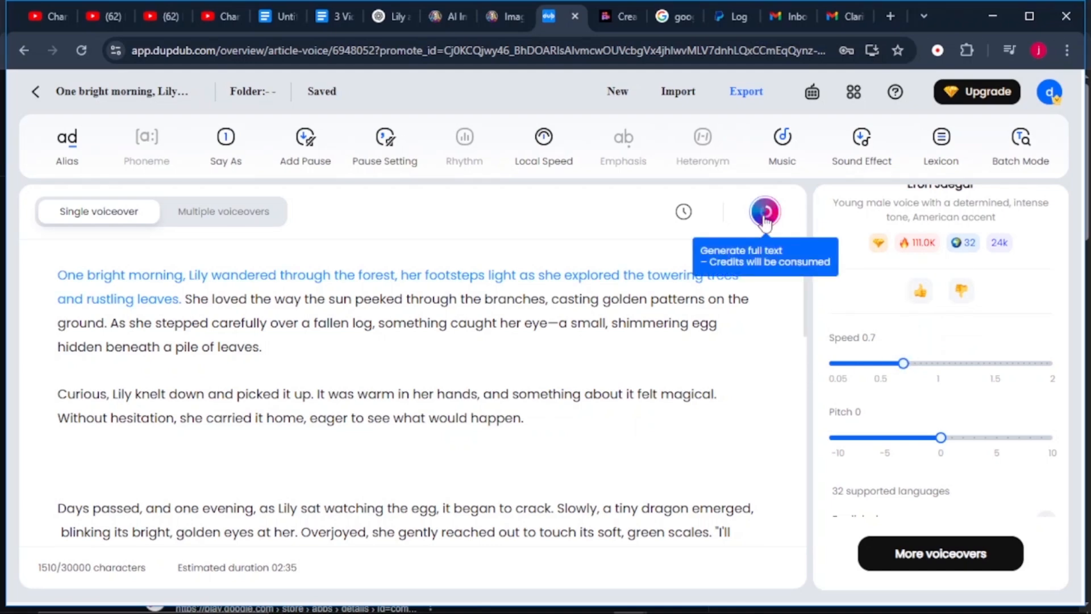
- Generate the full story voiceover and play it back
{"action": "left_click", "coordinate": [763, 212]}
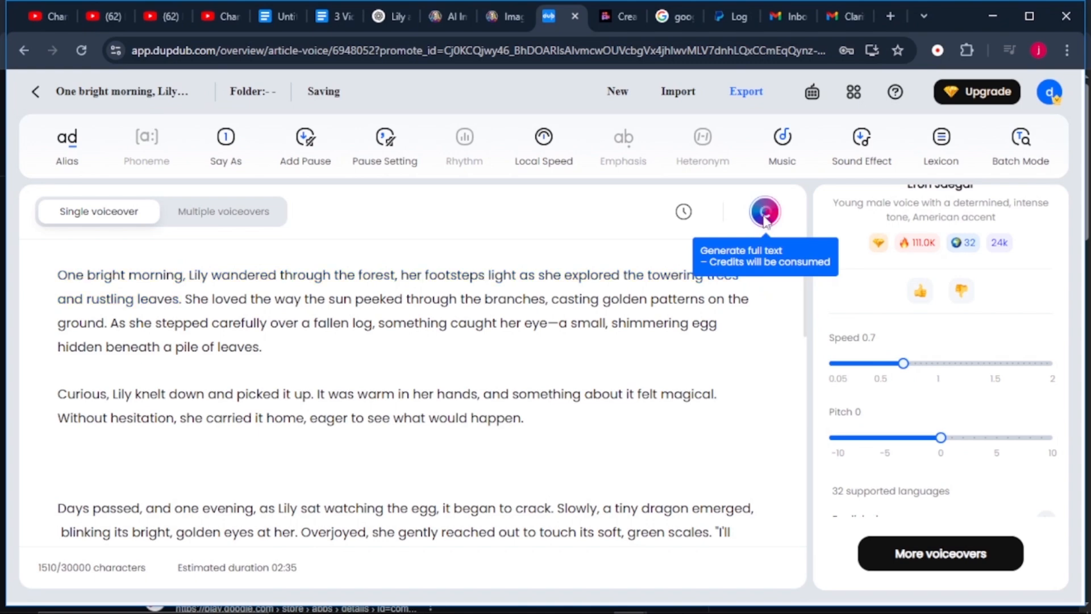
{"action": "left_click", "coordinate": [764, 211]}
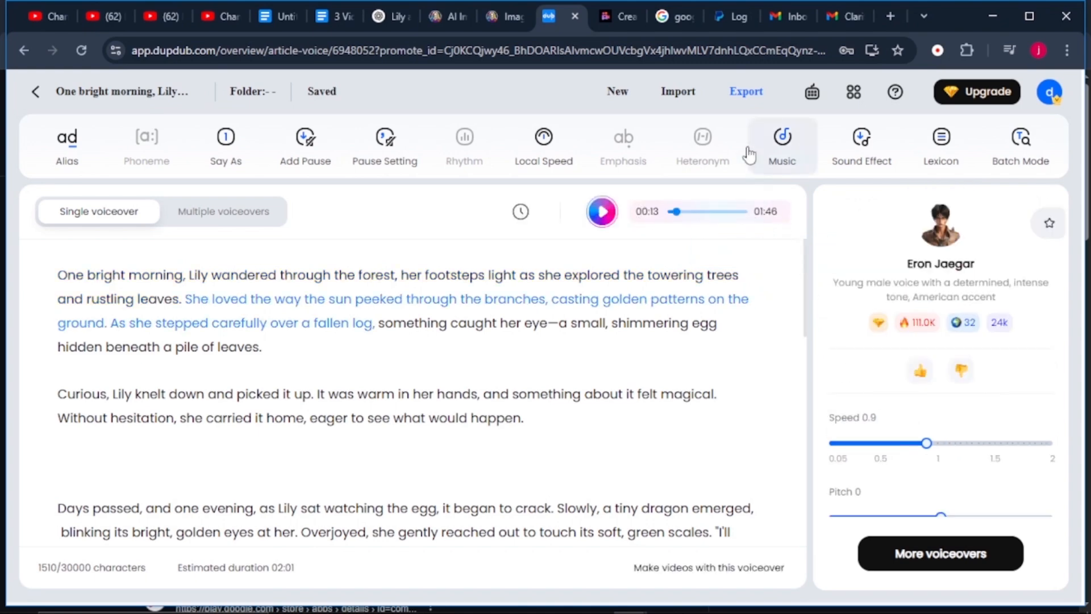
- Export the story voiceover from DupDub as an MP3 audio file
{"action": "left_click", "coordinate": [744, 90]}
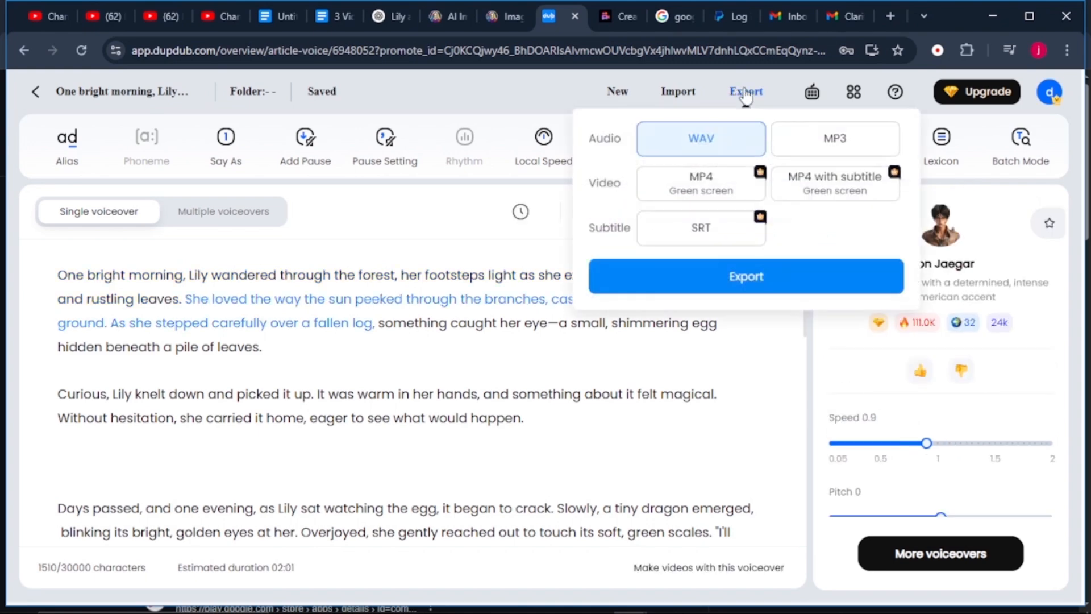
{"action": "left_click", "coordinate": [835, 139]}
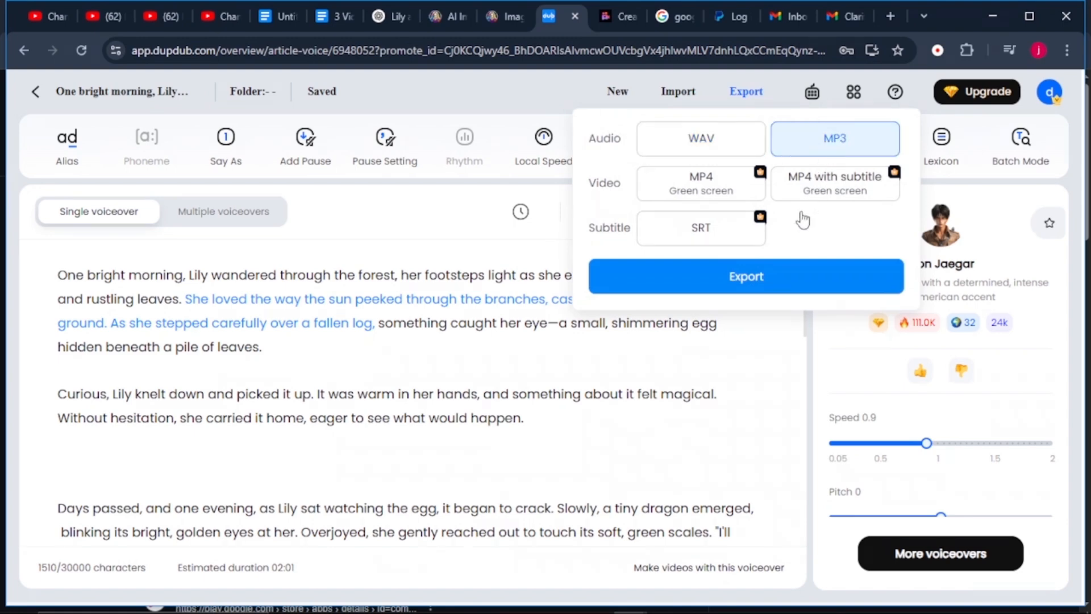
{"action": "left_click", "coordinate": [745, 277]}
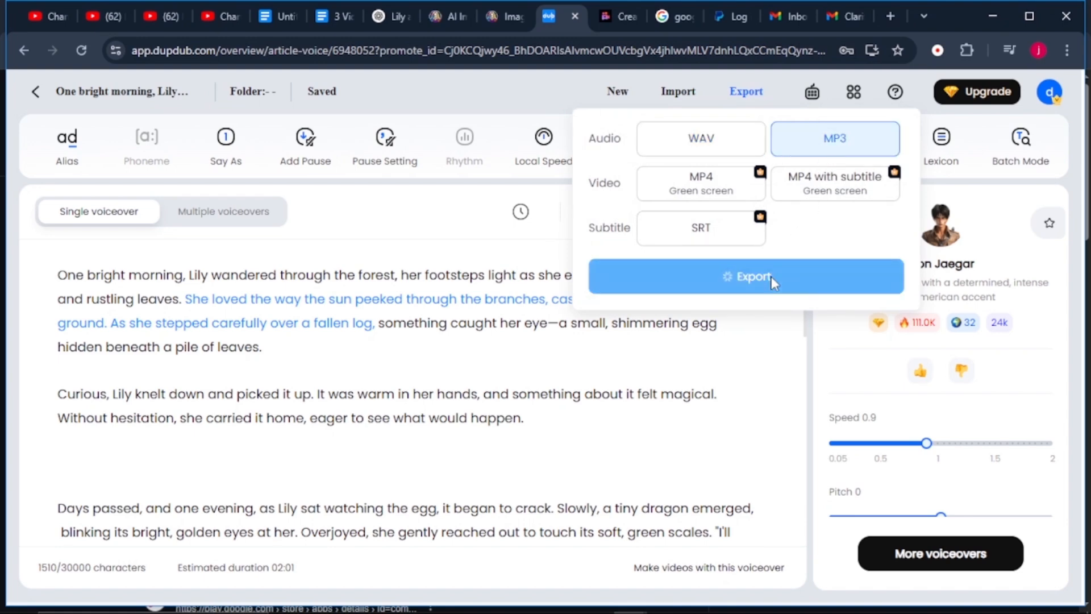
{"action": "left_click", "coordinate": [745, 276]}
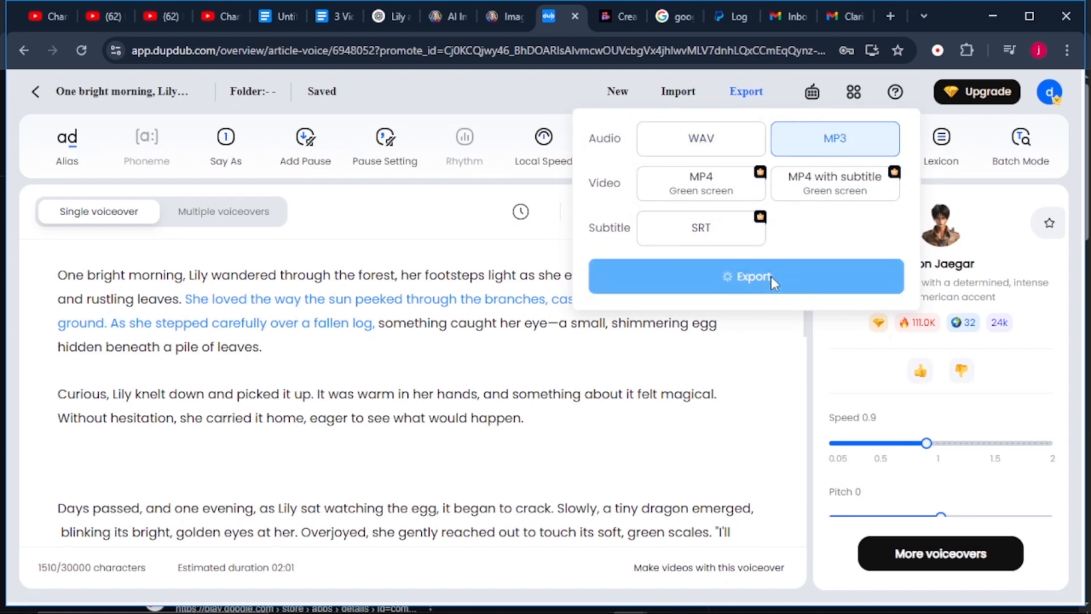
{"action": "left_click", "coordinate": [745, 276]}
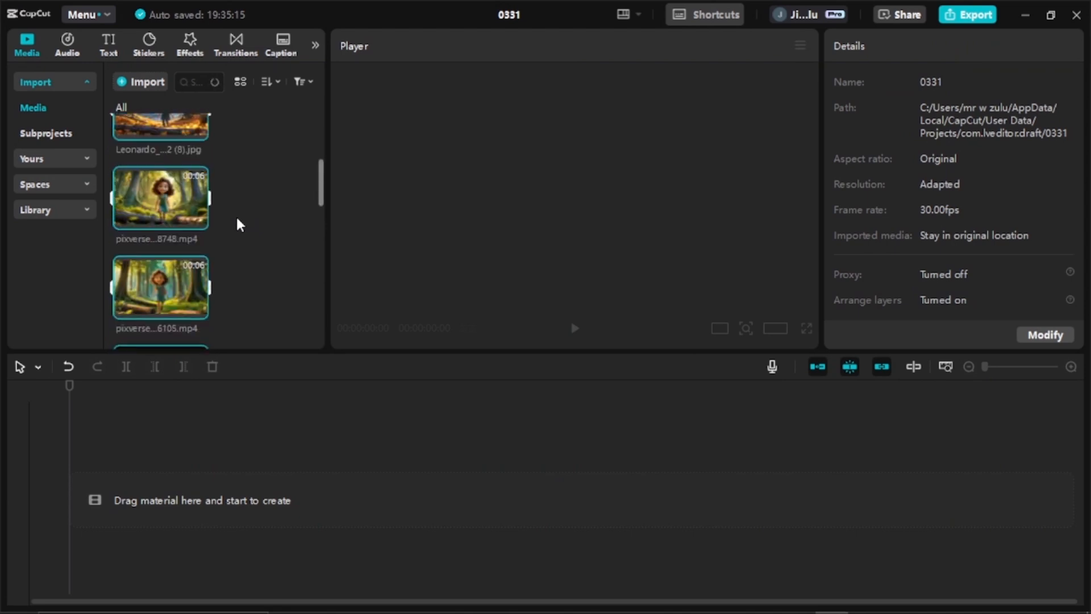
- Place the voiceover MP3 onto the timeline beneath the story clips
{"action": "scroll", "scroll_direction": "down", "scroll_amount": 3}
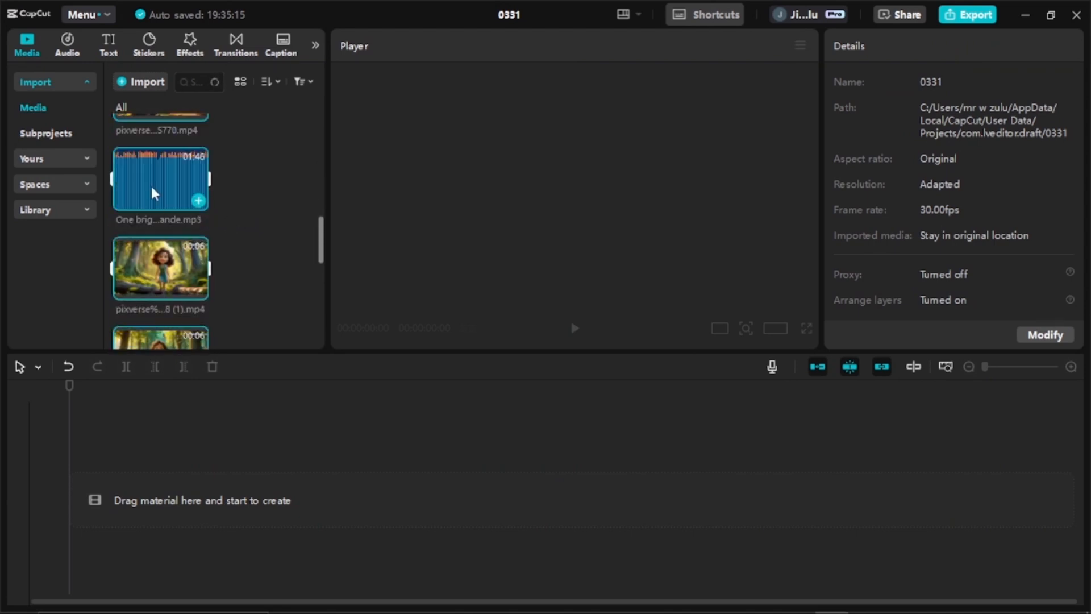
{"action": "left_click_drag", "start_coordinate": [159, 179], "coordinate": [278, 421]}
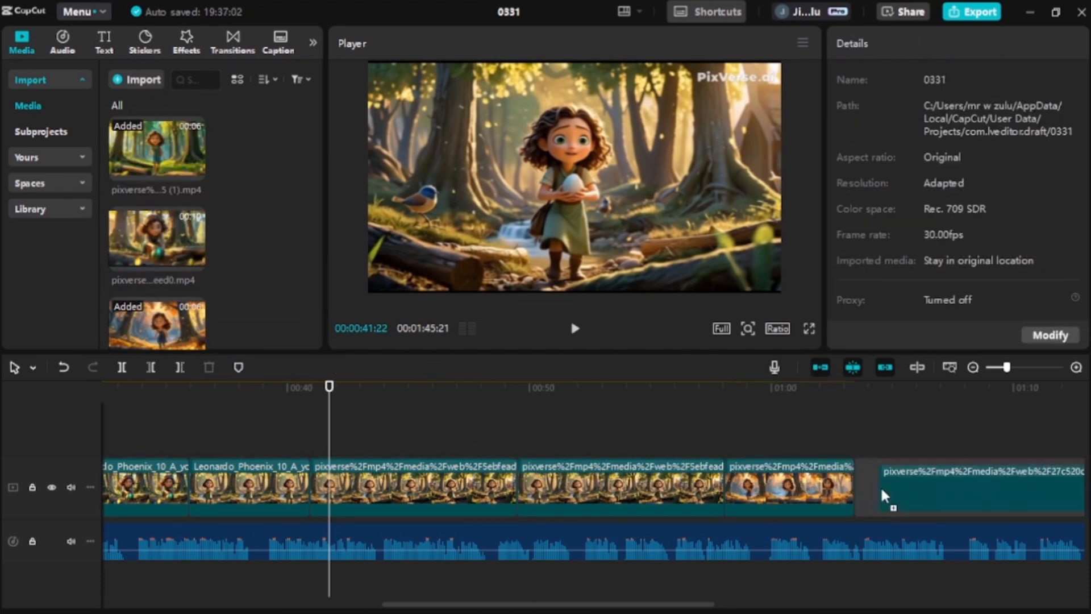
- Browse the Pro and Overlay transitions, then switch to Auto captions
{"action": "left_click", "coordinate": [232, 42]}
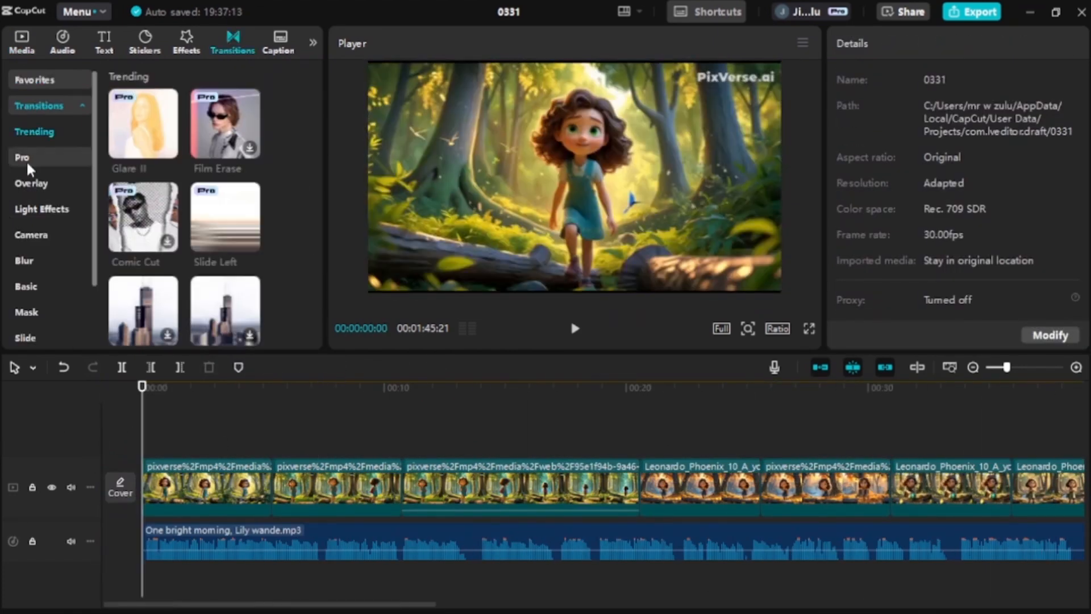
{"action": "left_click", "coordinate": [25, 338]}
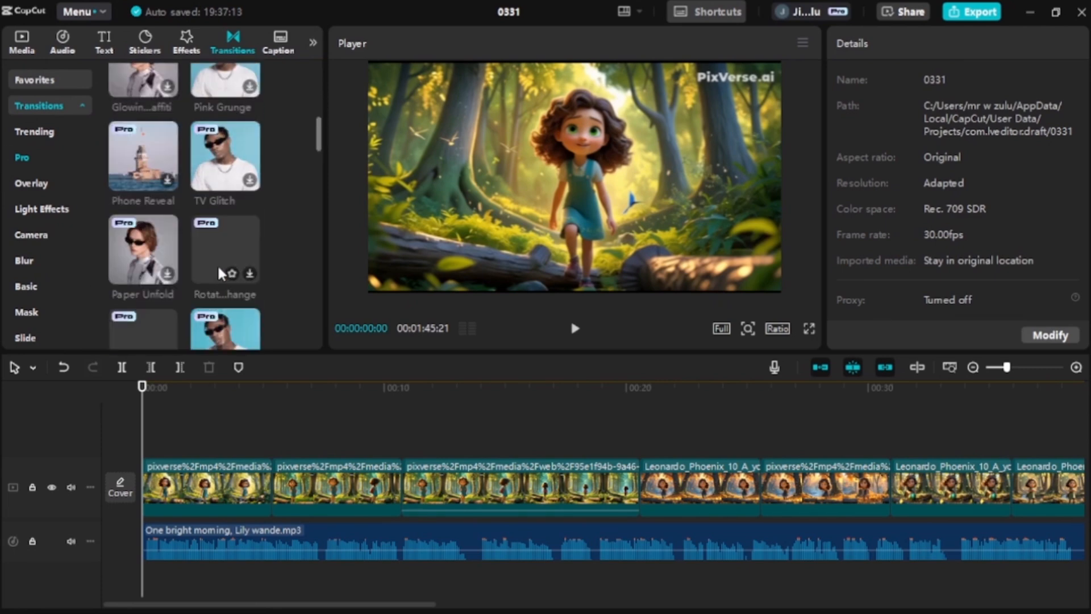
{"action": "left_click", "coordinate": [31, 183]}
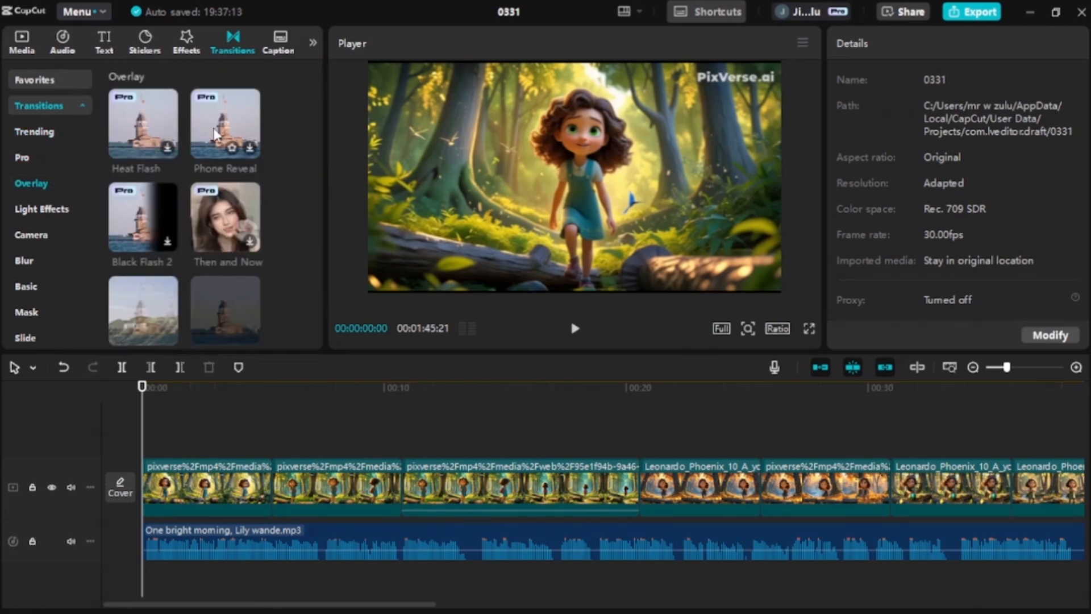
{"action": "left_click", "coordinate": [277, 42]}
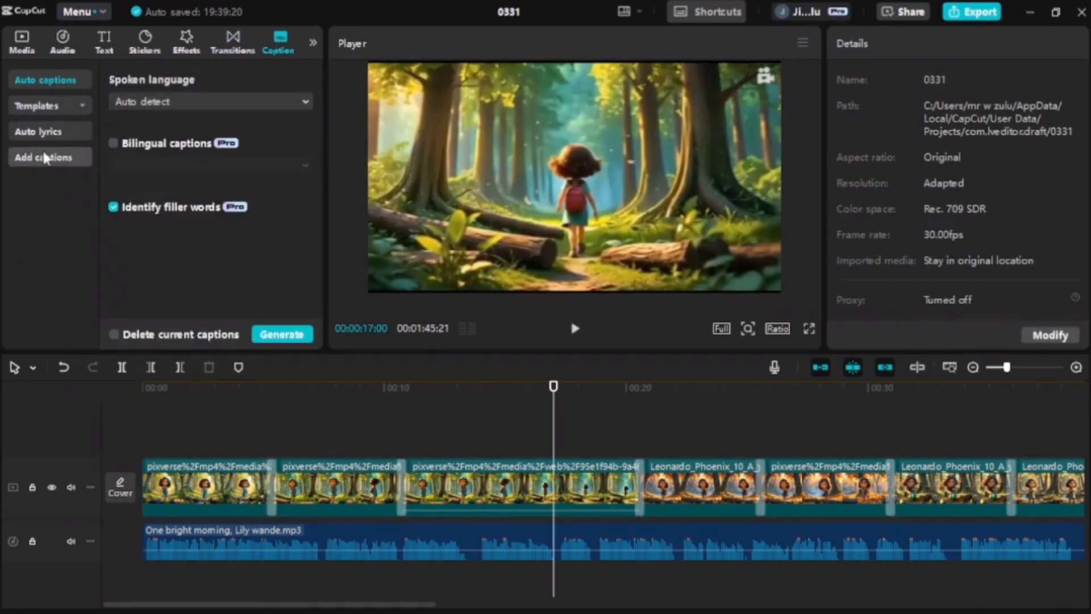
- Generate captions from the narration and review the Basic caption text settings
{"action": "left_click", "coordinate": [282, 335]}
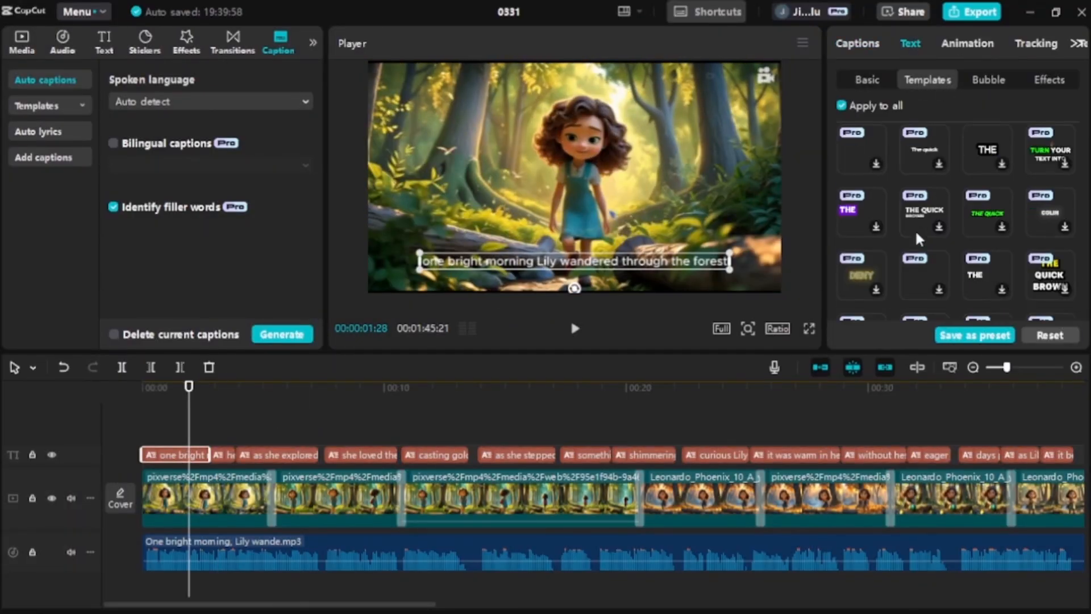
{"action": "left_click", "coordinate": [866, 80]}
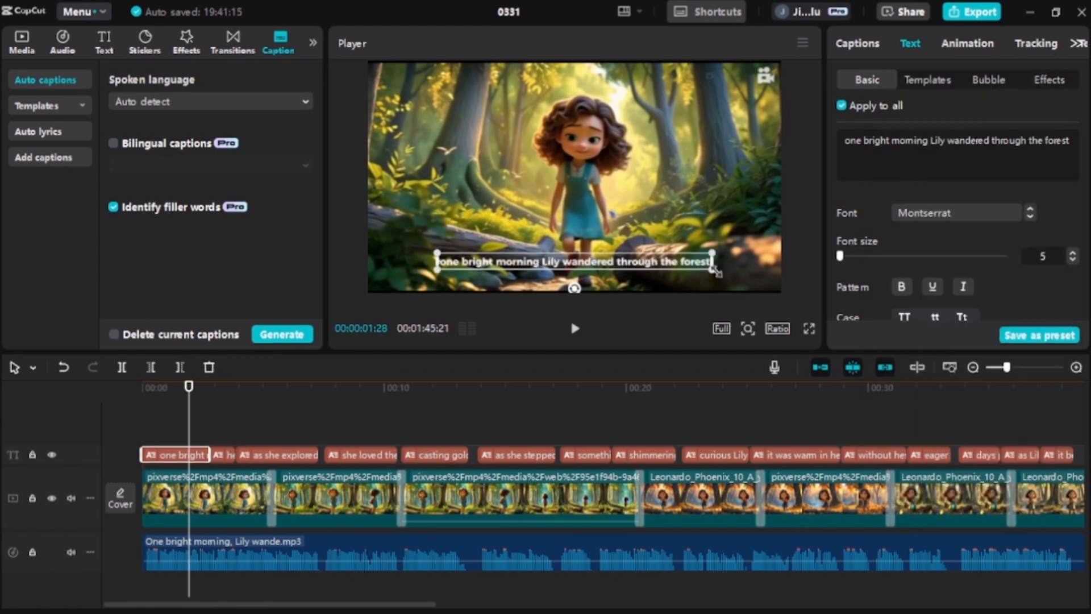
{"action": "left_click", "coordinate": [61, 41]}
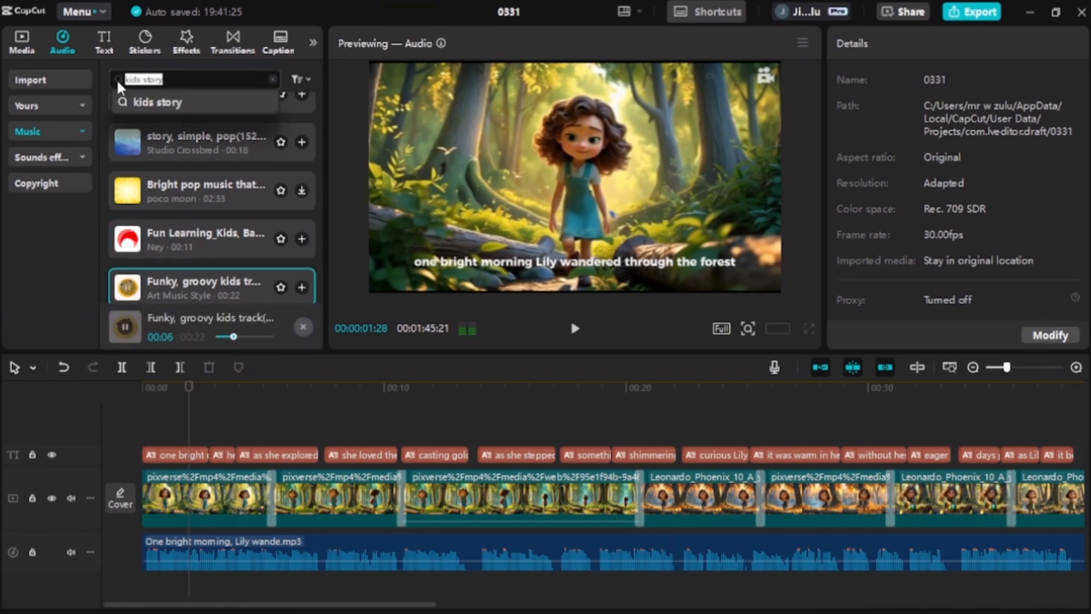
- Search 'bed time' music in Chill&Dreamy, add it, and bring up 1080p MP4 export settings
{"action": "type", "text": "bed time"}
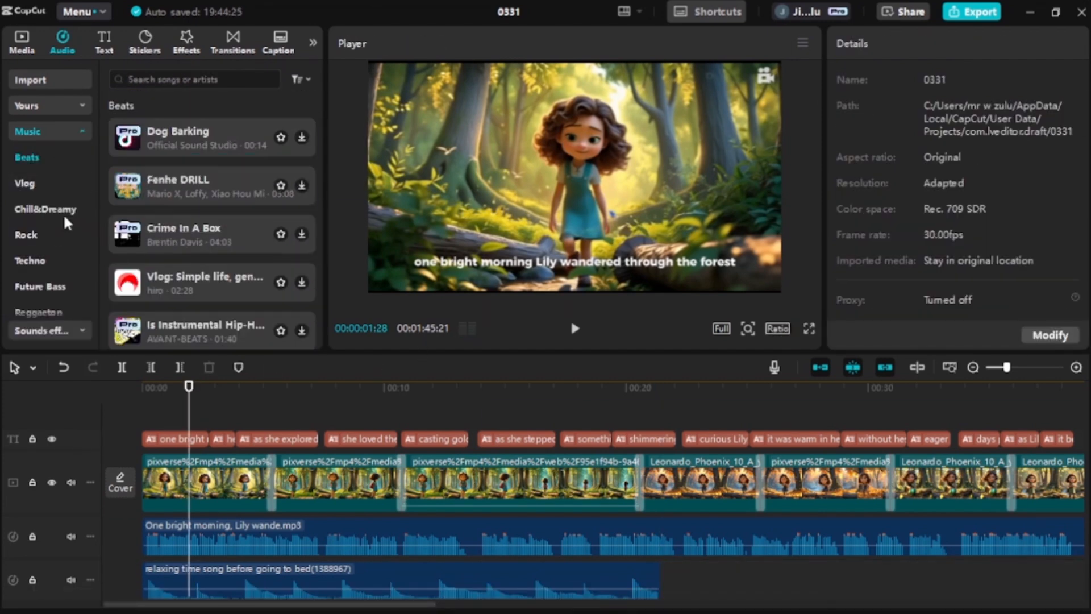
{"action": "left_click", "coordinate": [45, 209]}
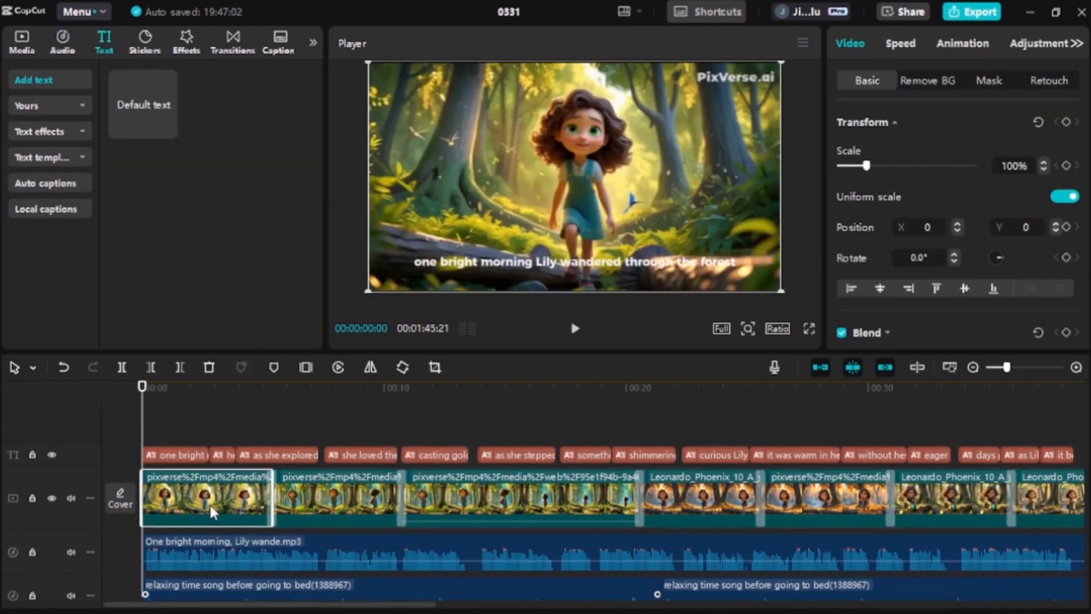
{"action": "left_click", "coordinate": [971, 11]}
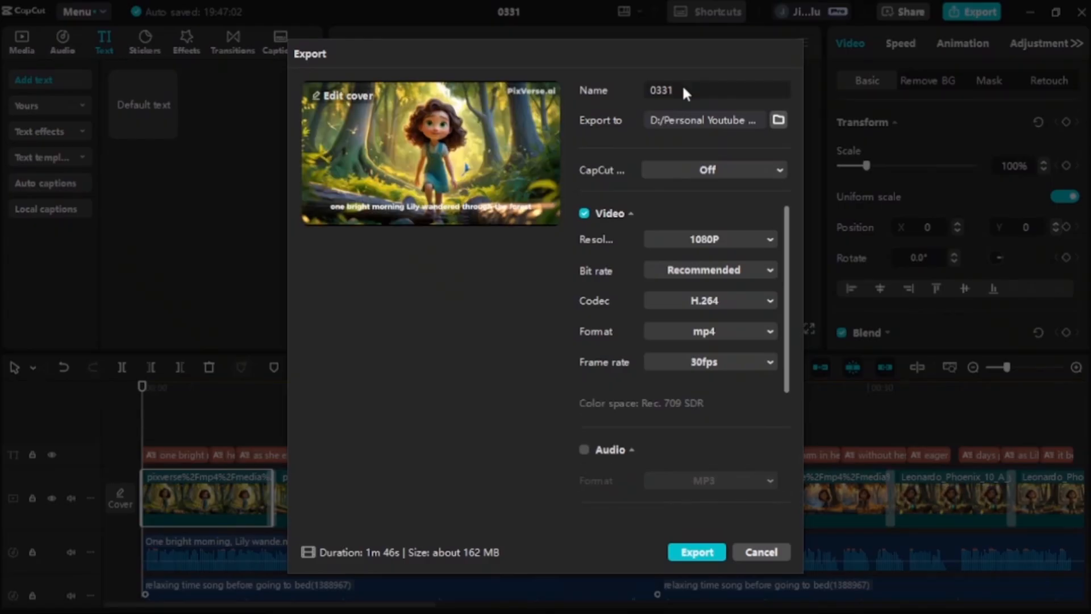